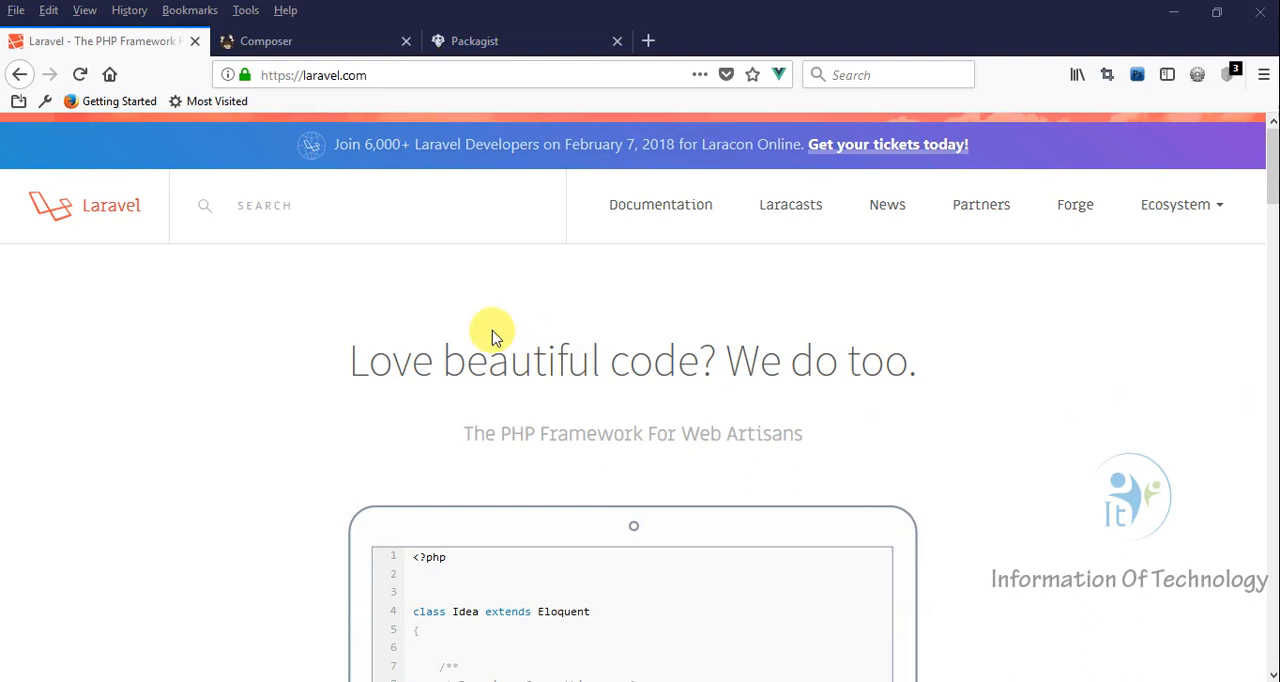
pyautogui.moveTo(484, 324)
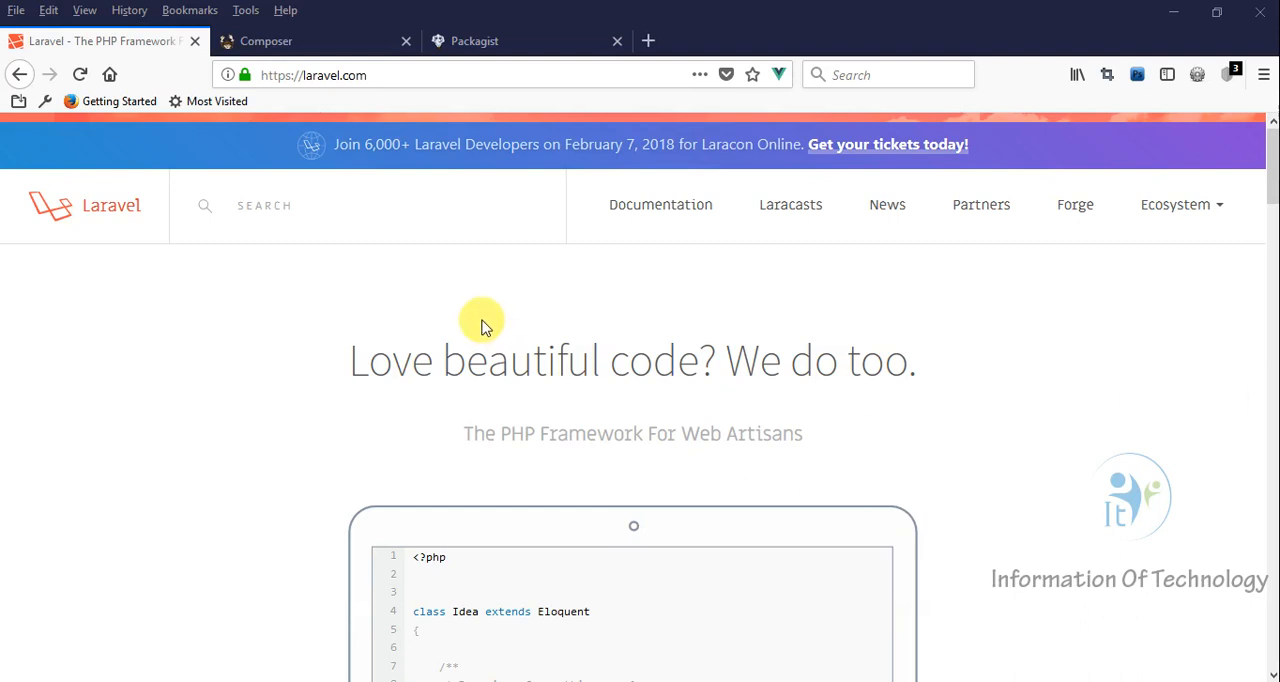
# Step: Leave the Laravel site and view the getcomposer.org home page with its Getting Started and Download links
pyautogui.click(660, 204)
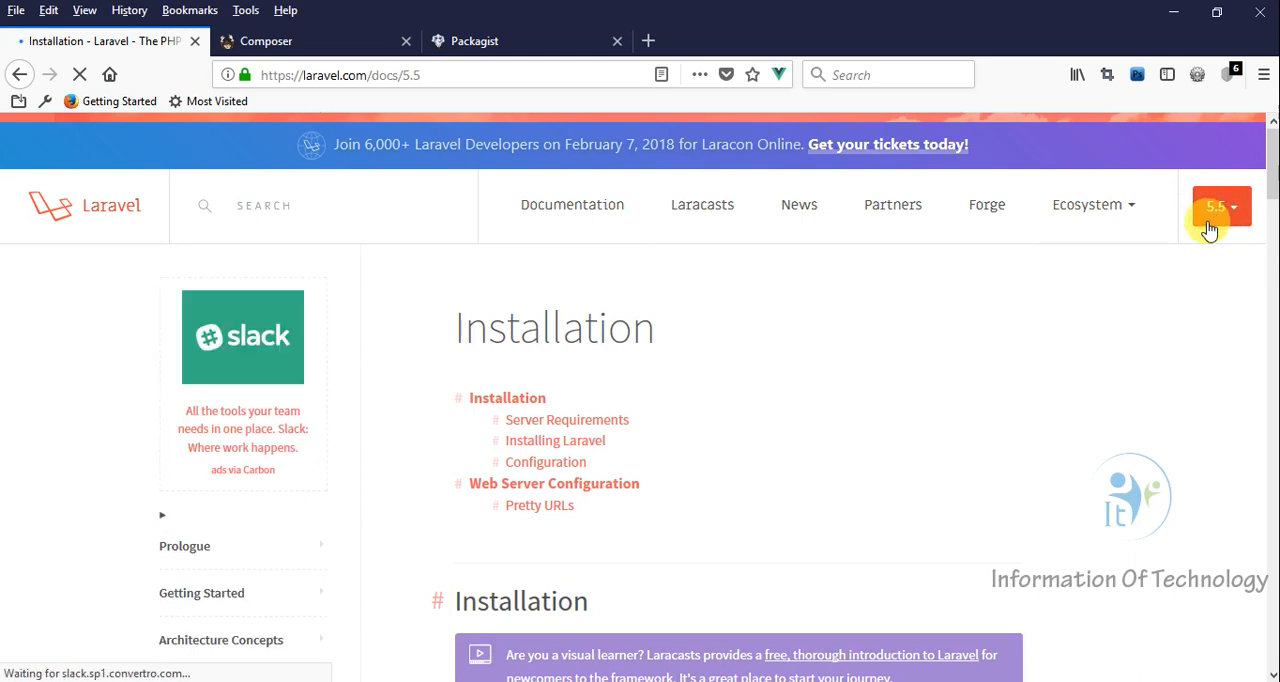
pyautogui.click(98, 208)
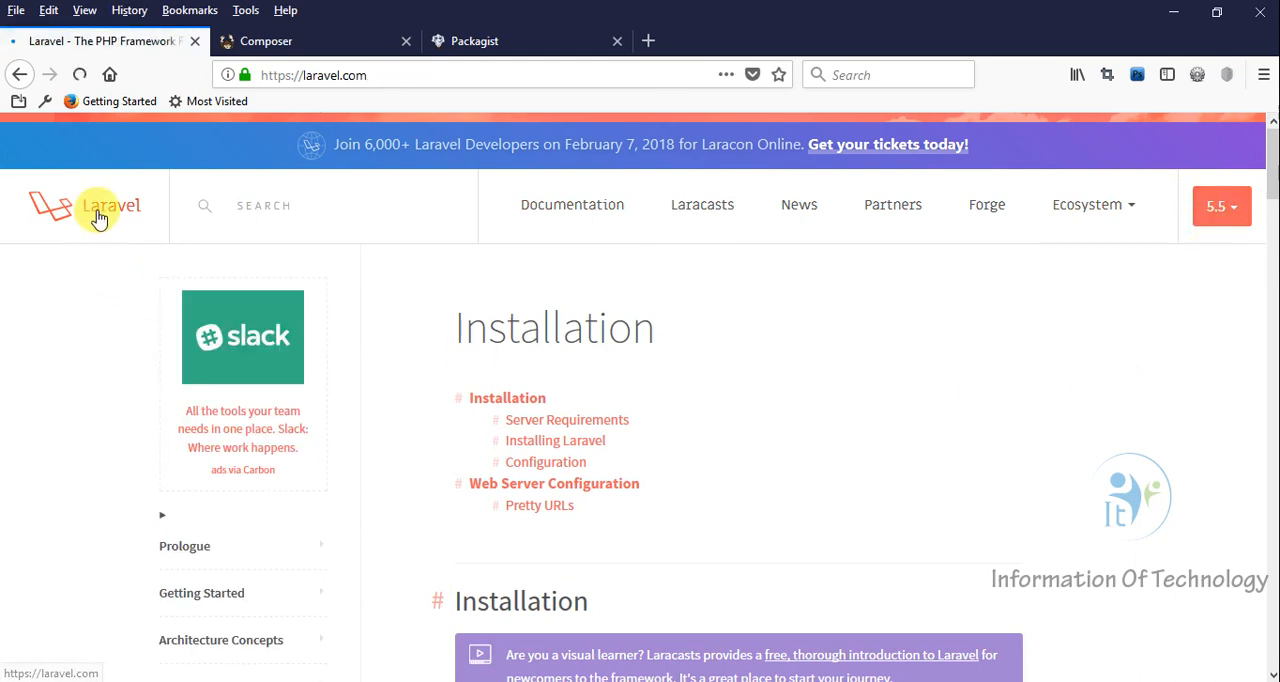
pyautogui.click(96, 206)
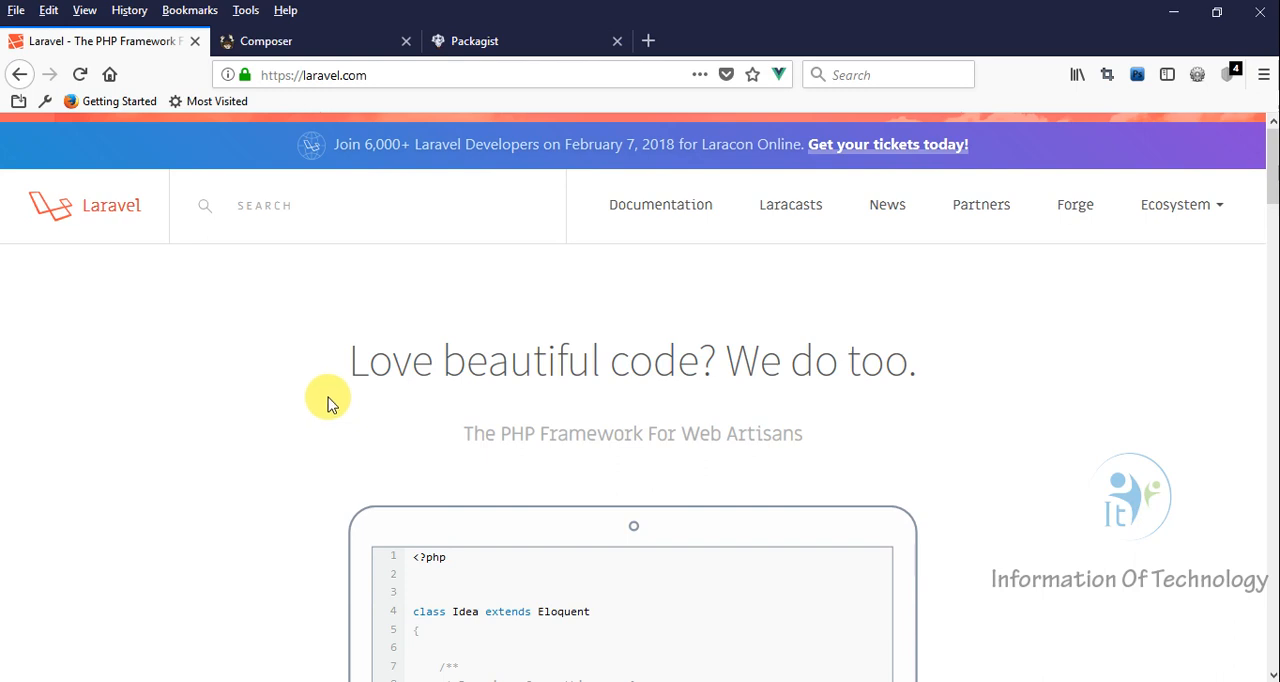
pyautogui.moveTo(336, 400)
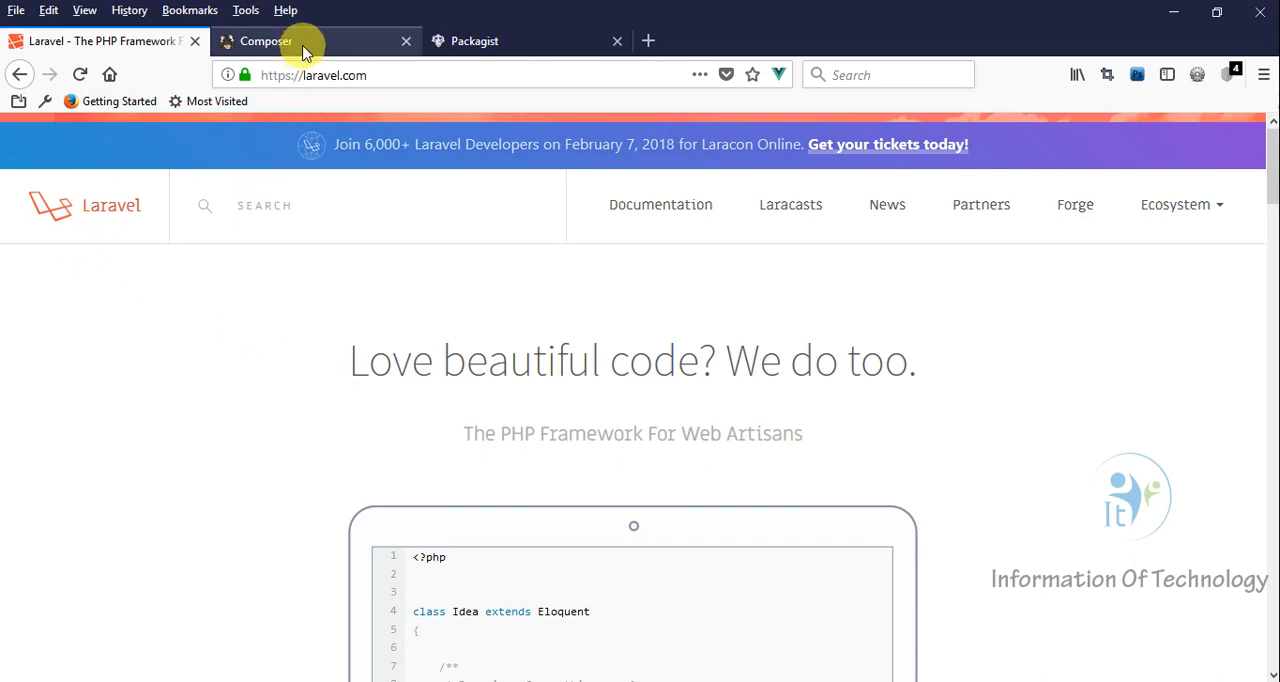
pyautogui.click(264, 40)
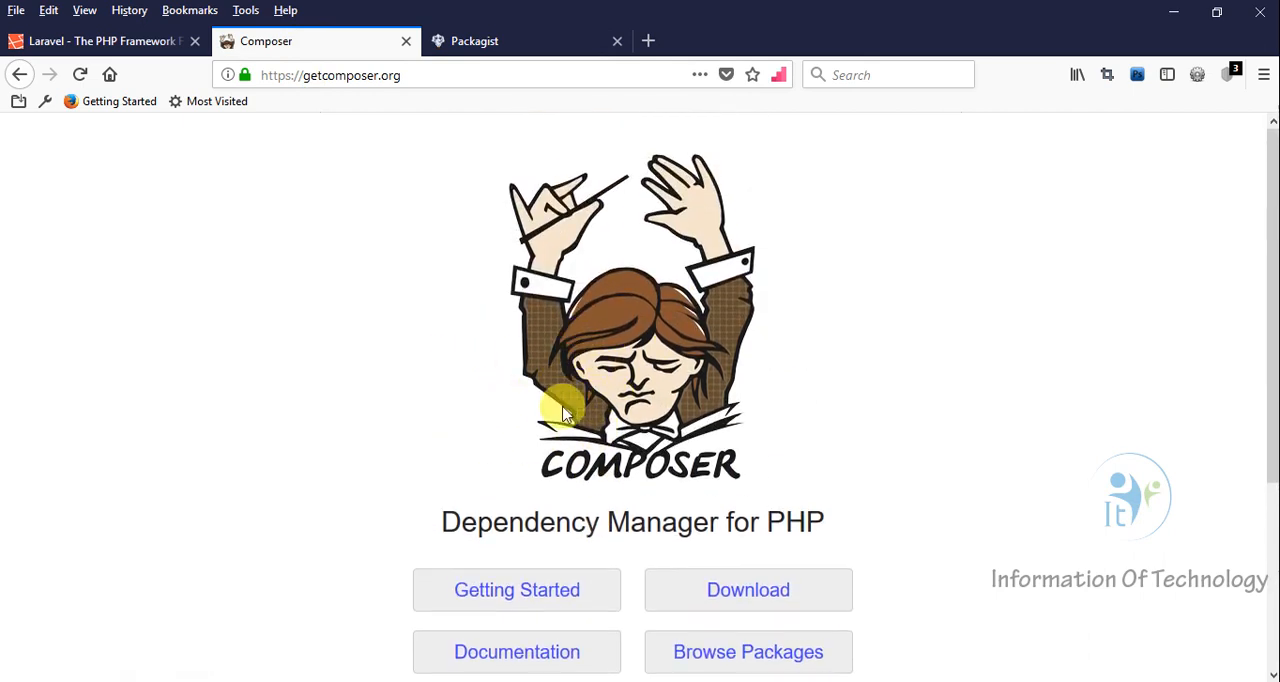
pyautogui.moveTo(322, 418)
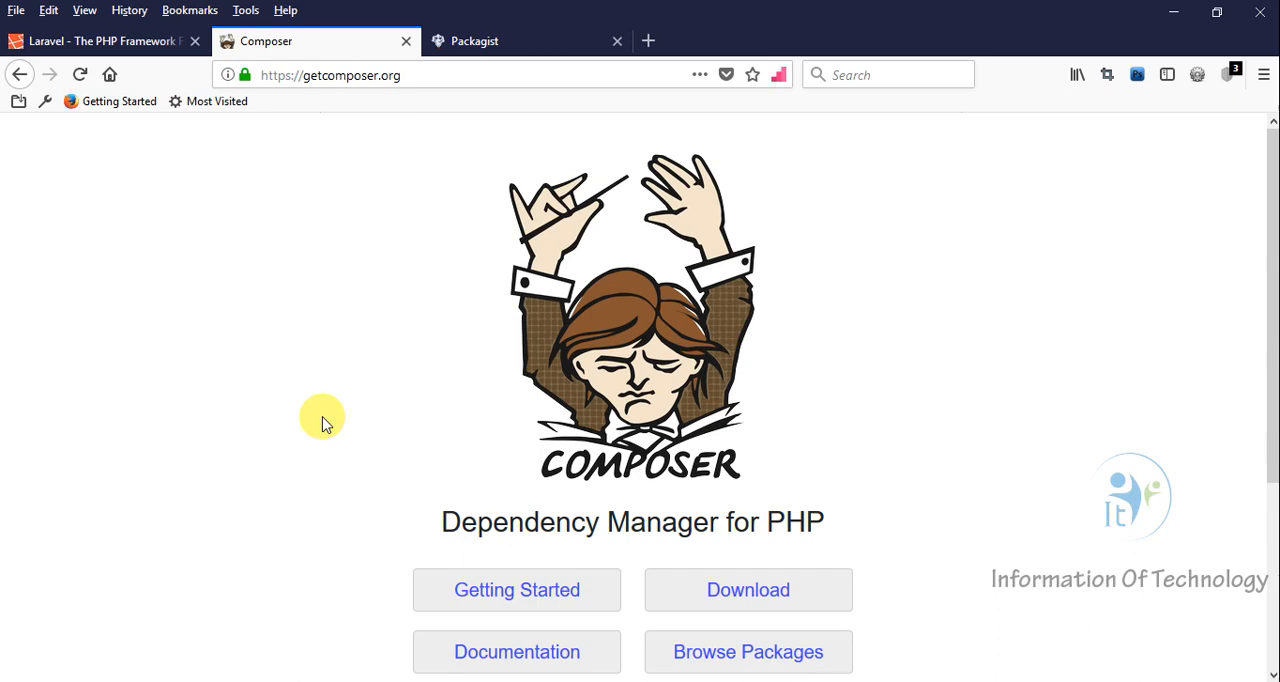
pyautogui.scroll(-3)
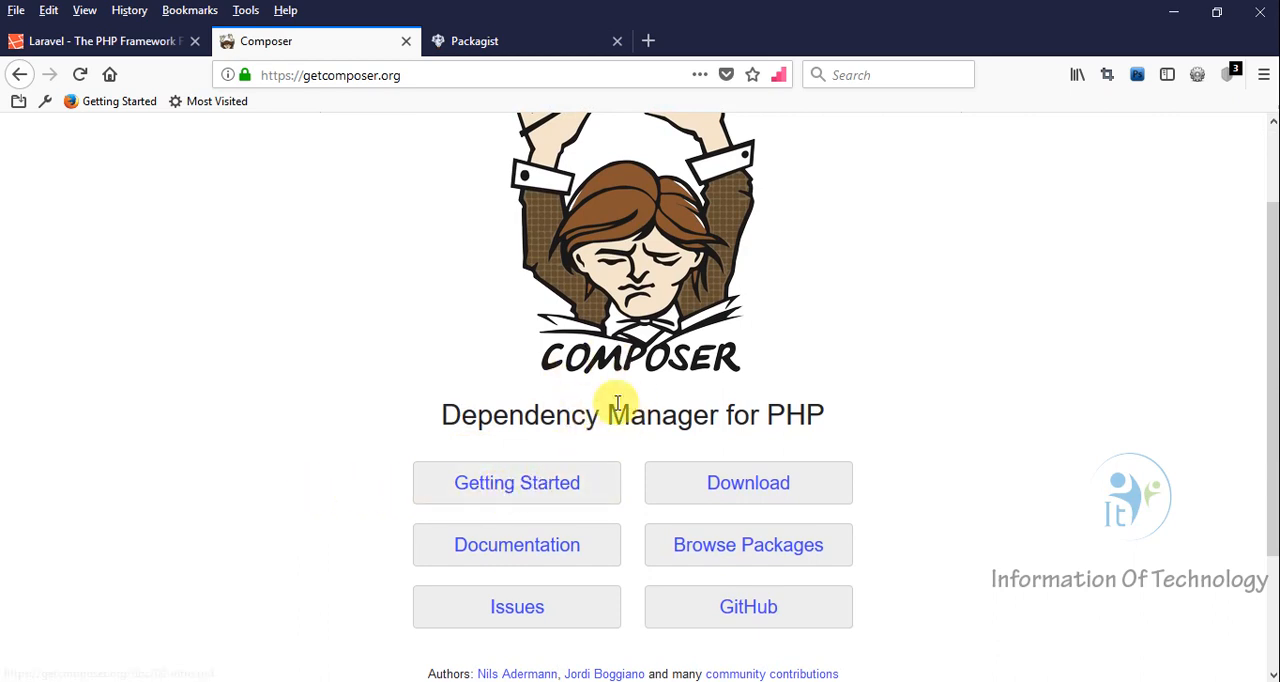
# Step: From the Getting Started Windows section, save Composer-Setup.exe and run it from Downloads
pyautogui.click(516, 484)
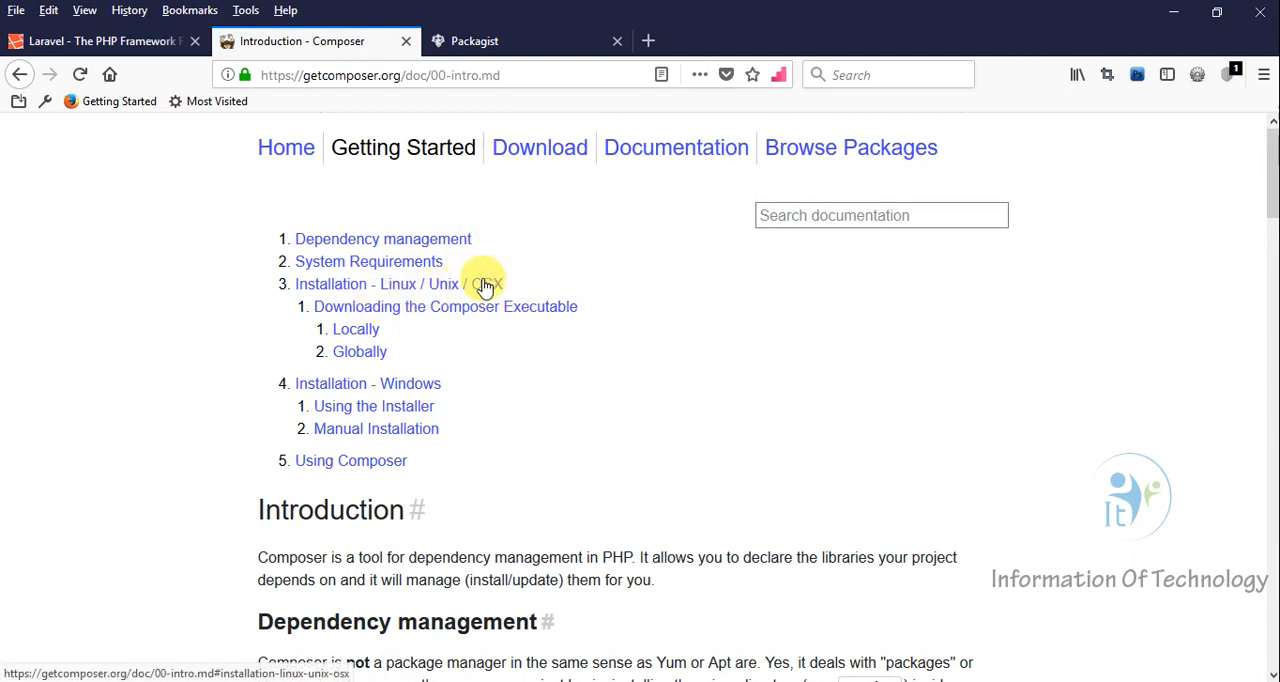
pyautogui.moveTo(504, 292)
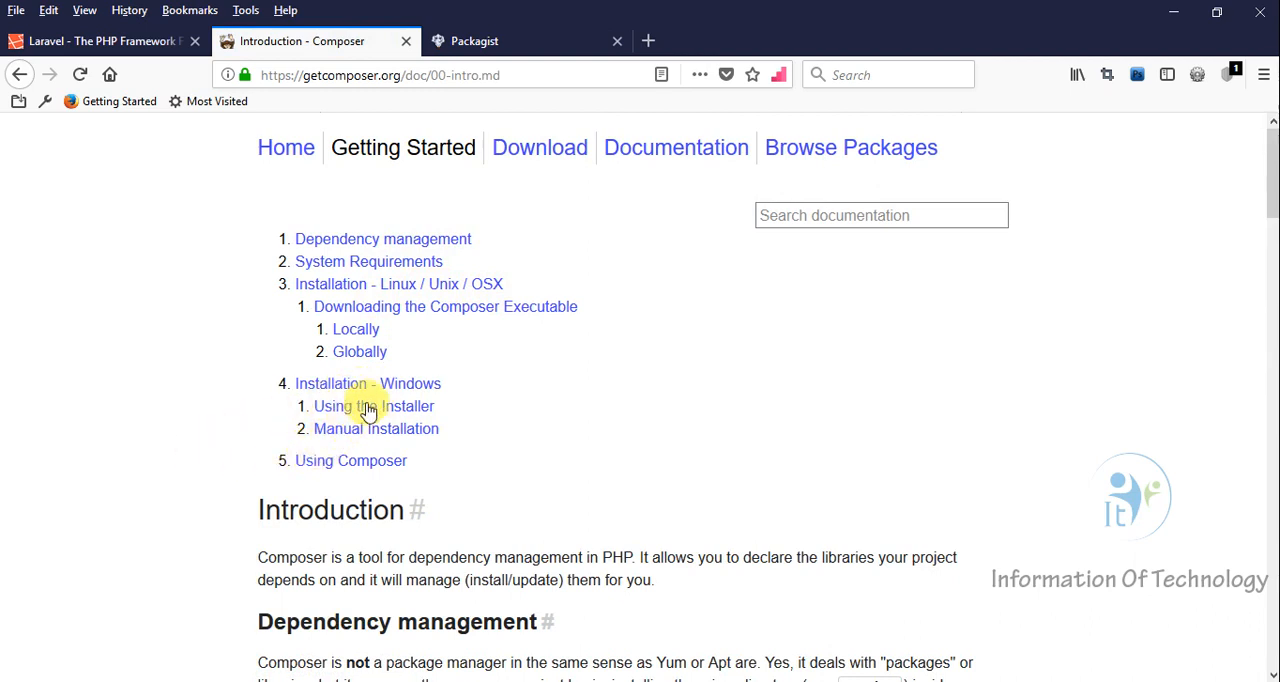
pyautogui.moveTo(404, 382)
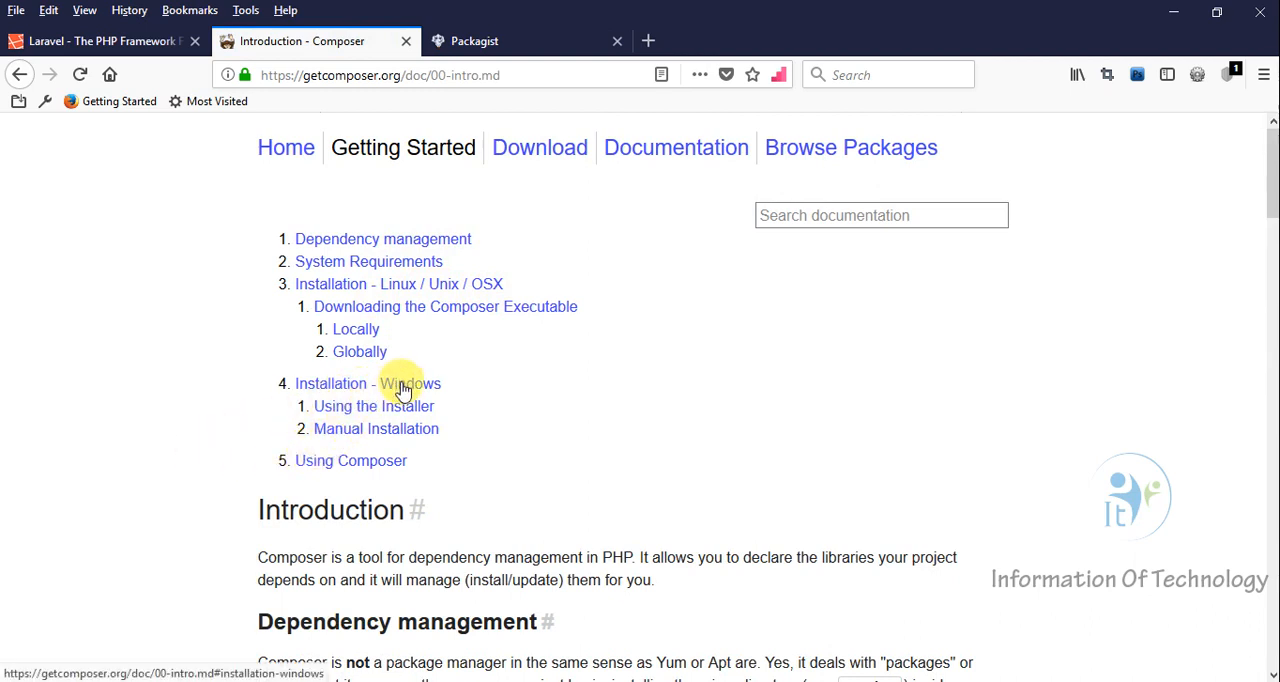
pyautogui.moveTo(400, 388)
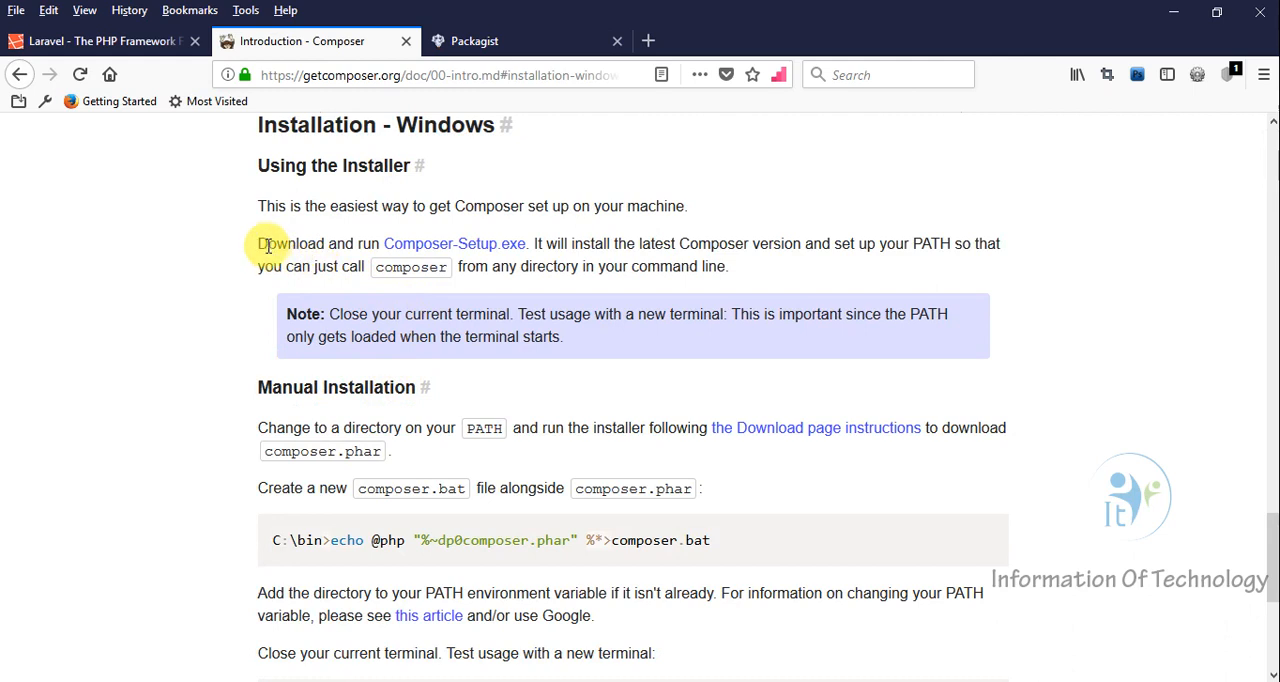
pyautogui.moveTo(258, 244); pyautogui.dragTo(344, 244)
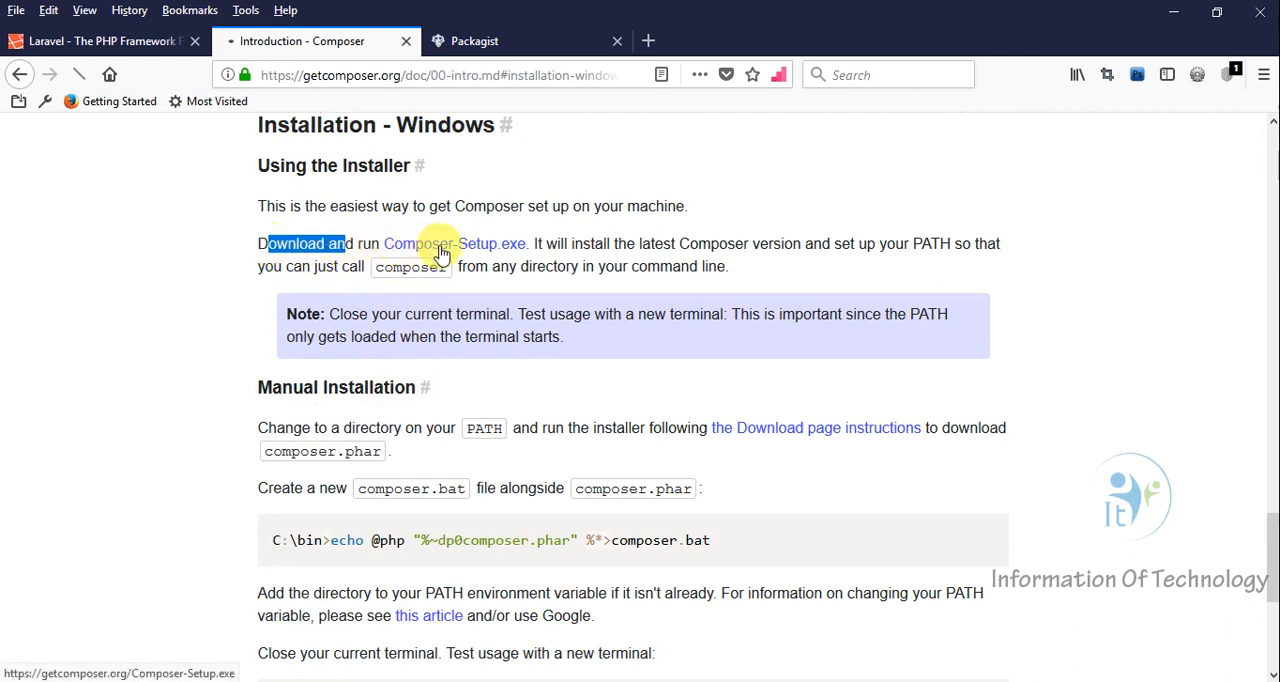
pyautogui.click(454, 244)
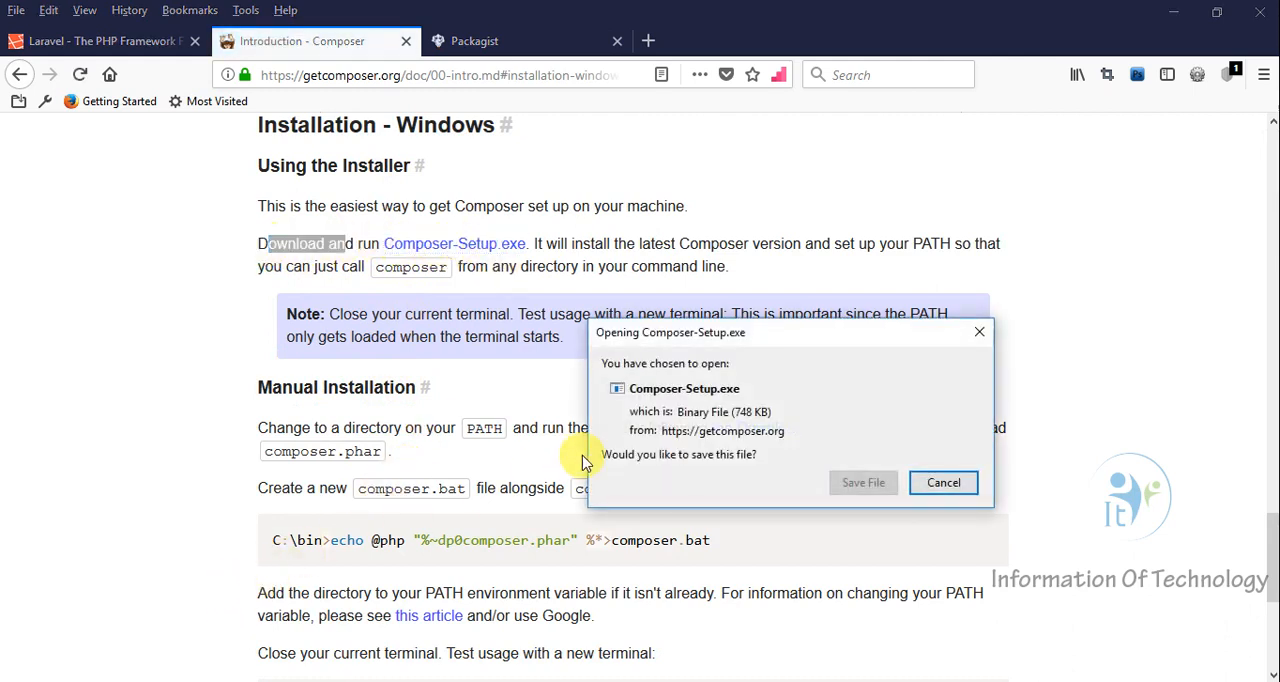
pyautogui.click(944, 482)
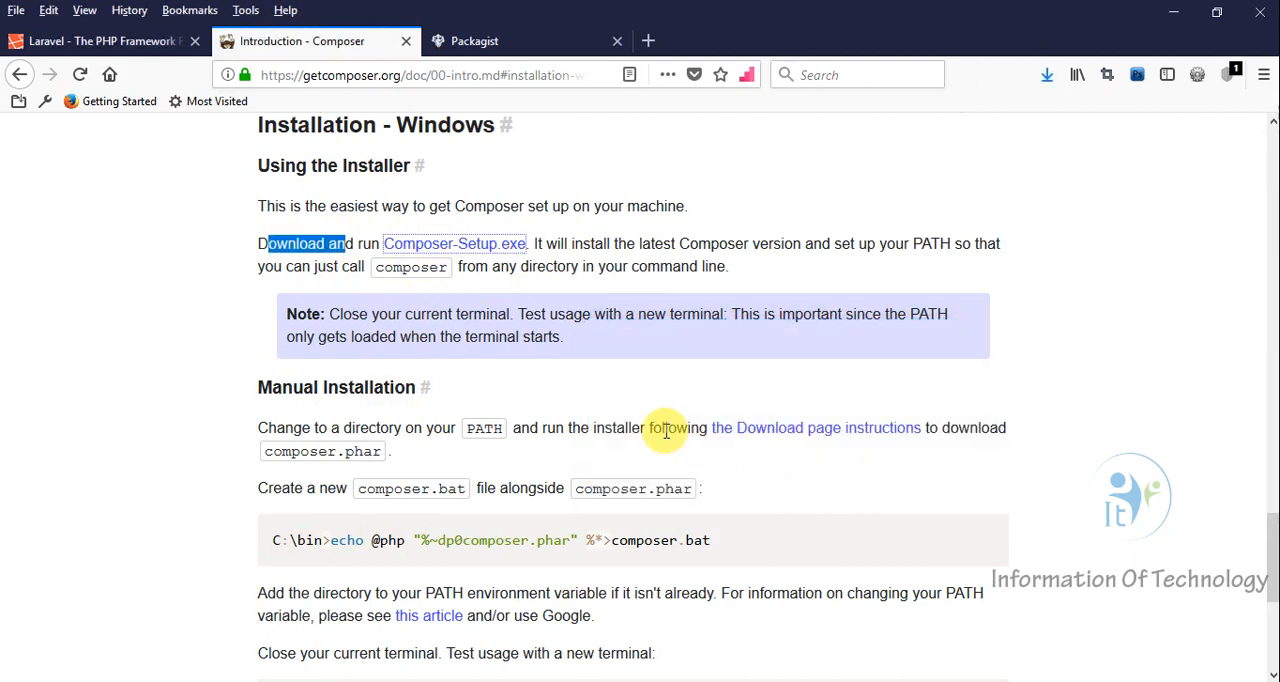
pyautogui.scroll(-3)
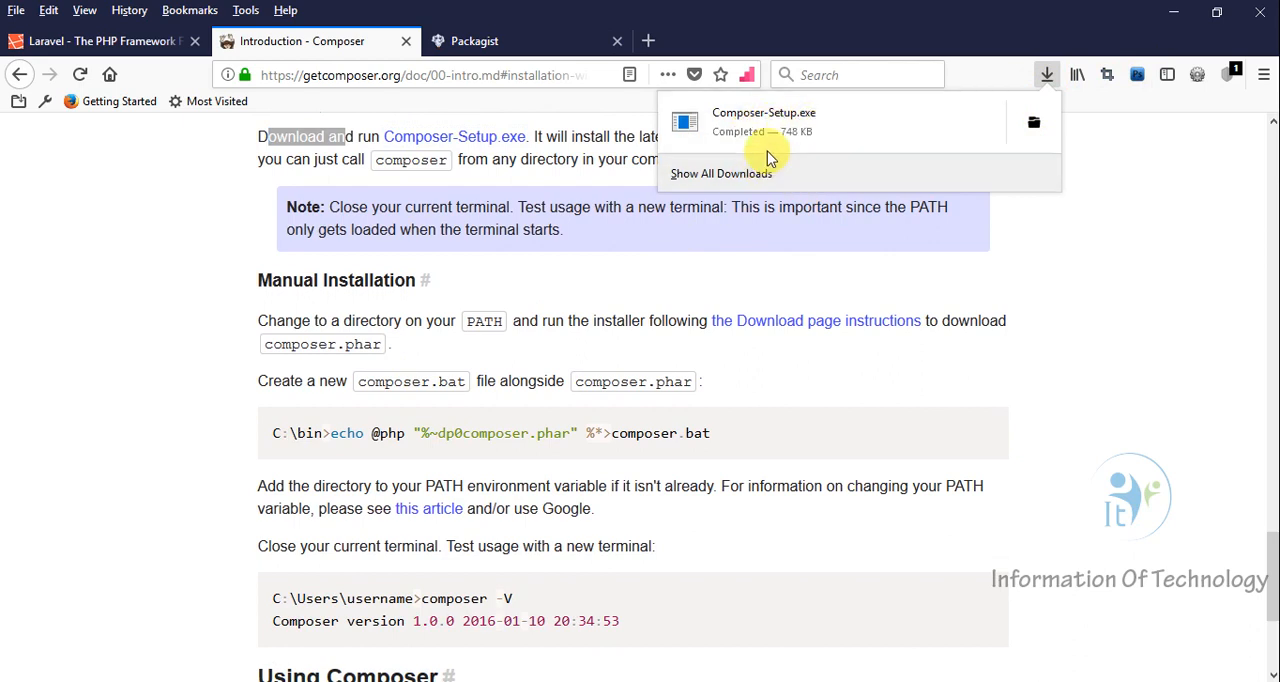
pyautogui.click(870, 344)
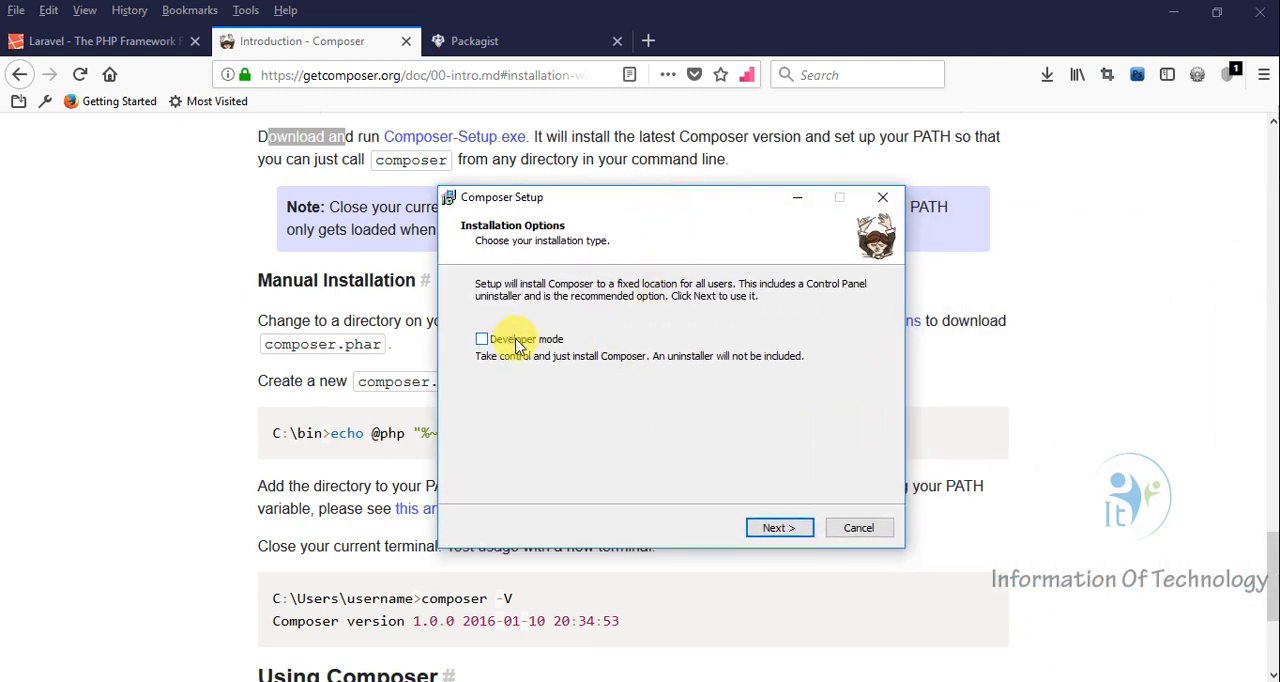
pyautogui.moveTo(684, 374)
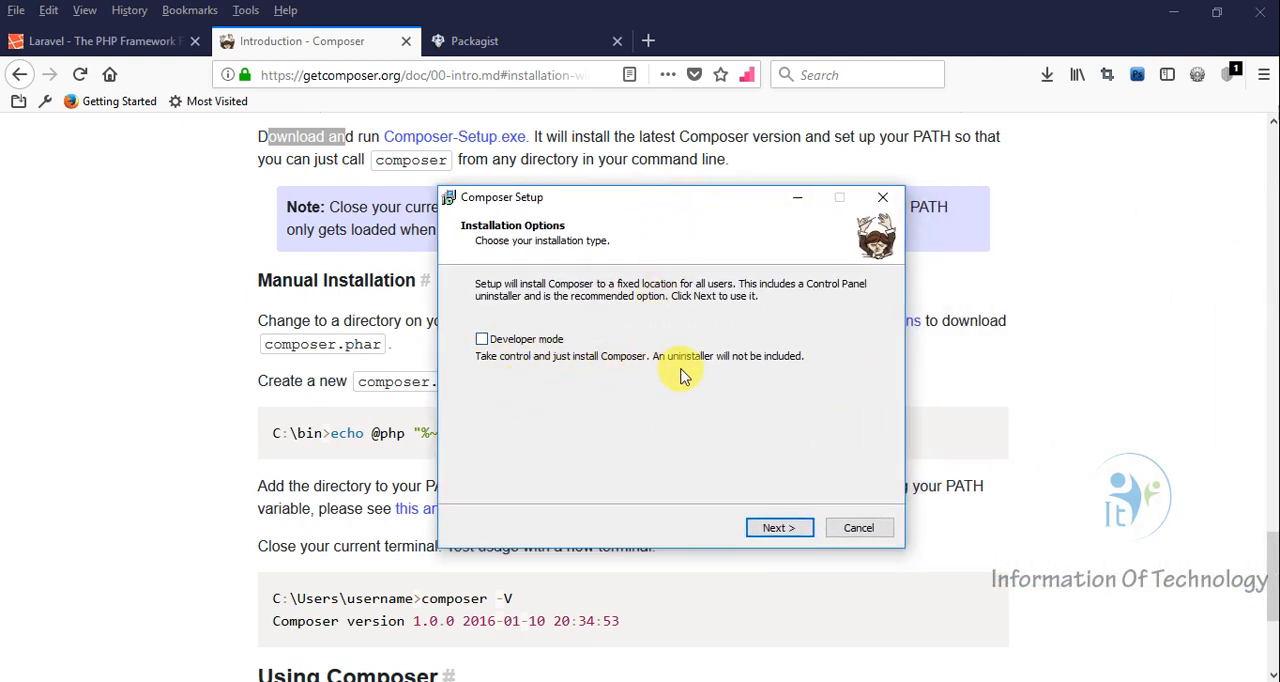
pyautogui.moveTo(610, 390)
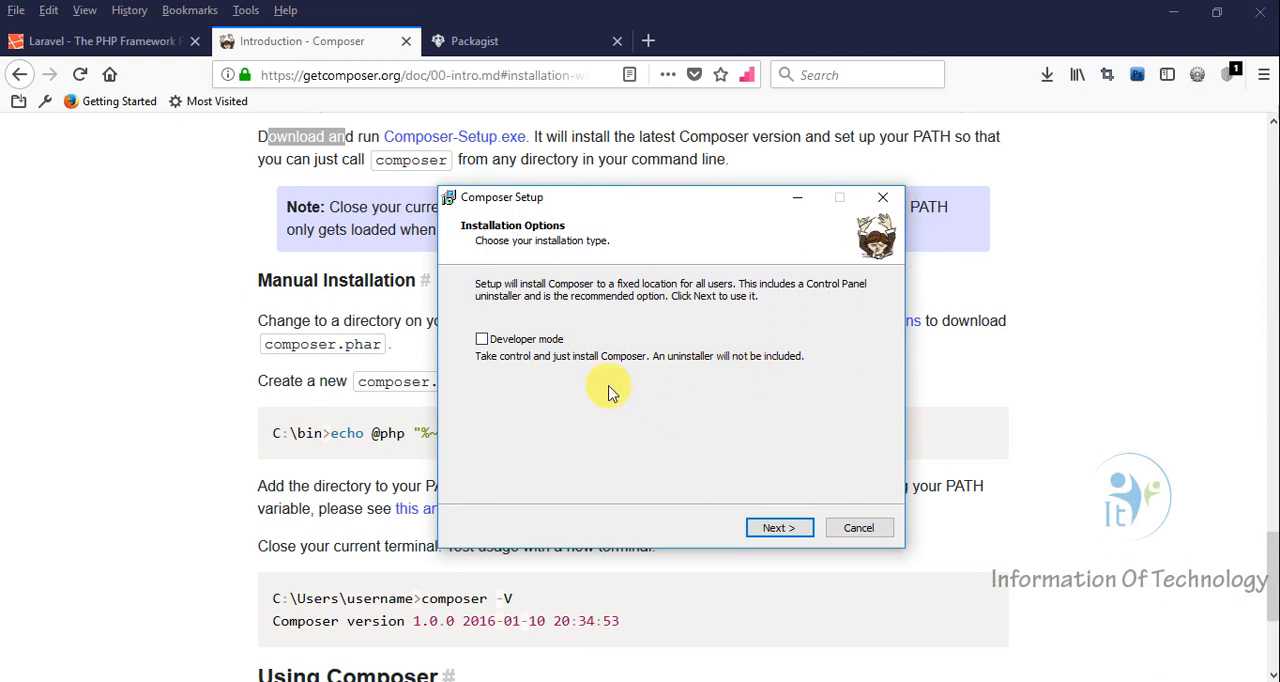
# Step: Install Composer with default type, WAMP PHP 7.0.10 and no proxy, then finish the wizard
pyautogui.click(780, 528)
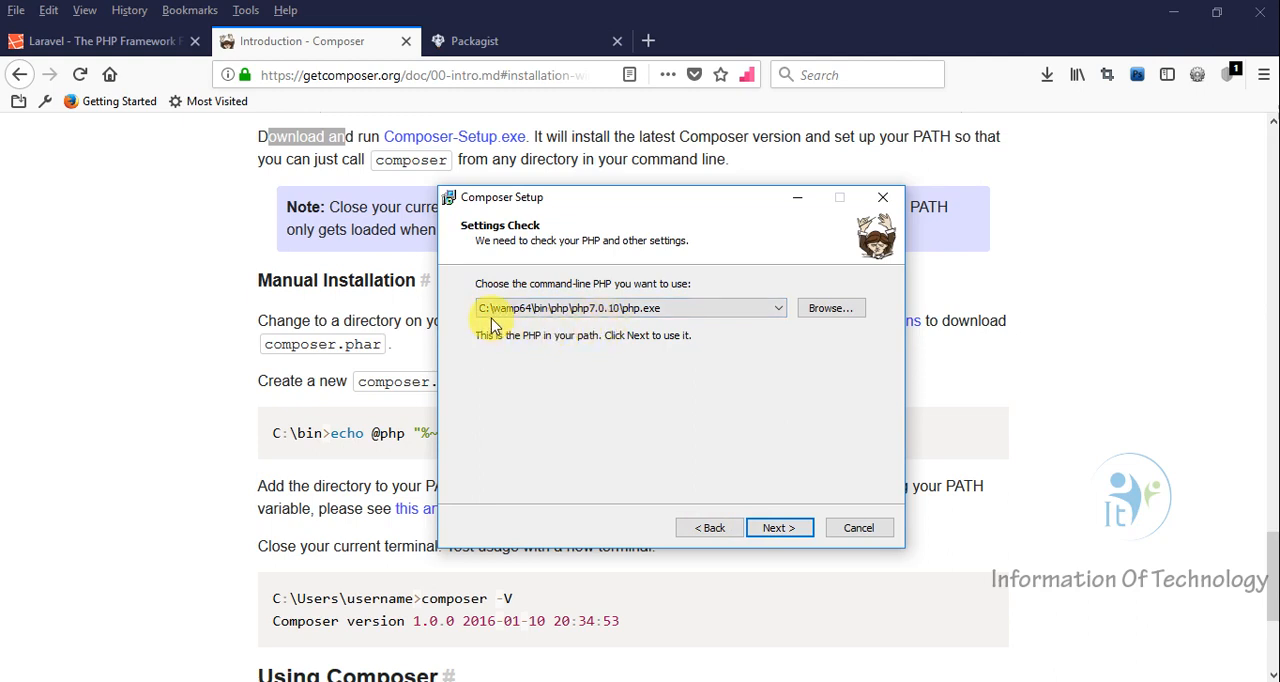
pyautogui.moveTo(556, 388)
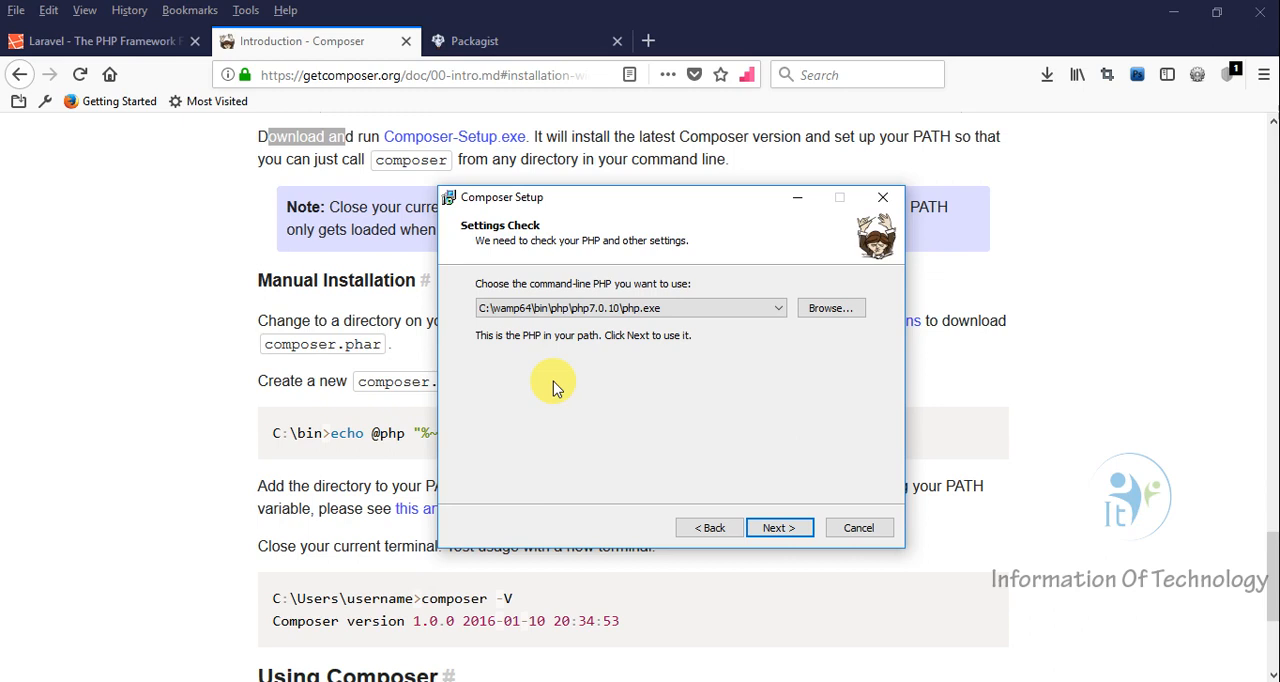
pyautogui.moveTo(576, 360)
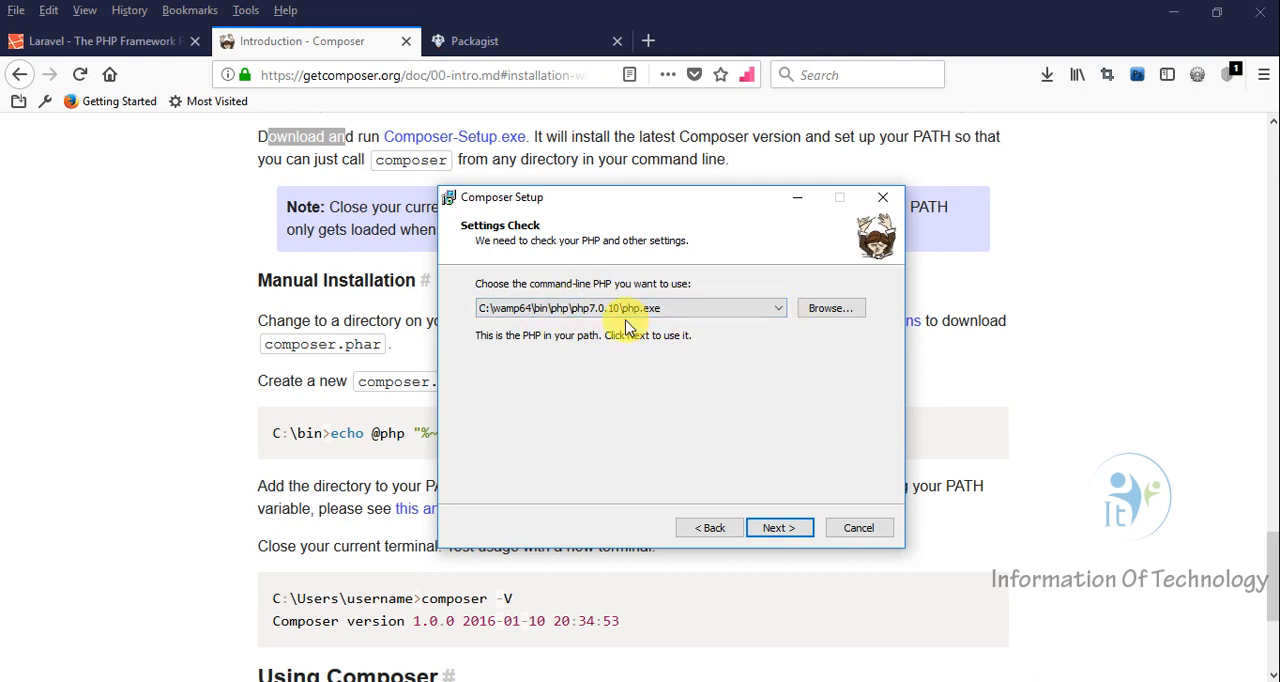
pyautogui.click(778, 528)
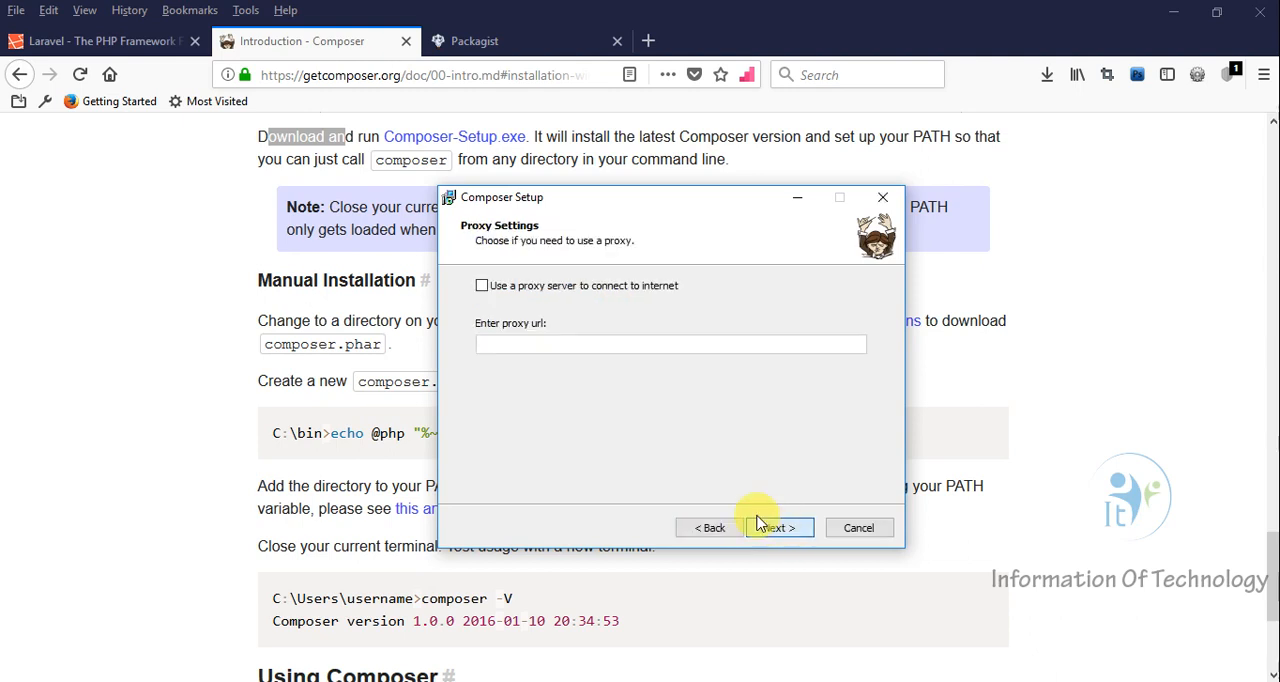
pyautogui.click(776, 528)
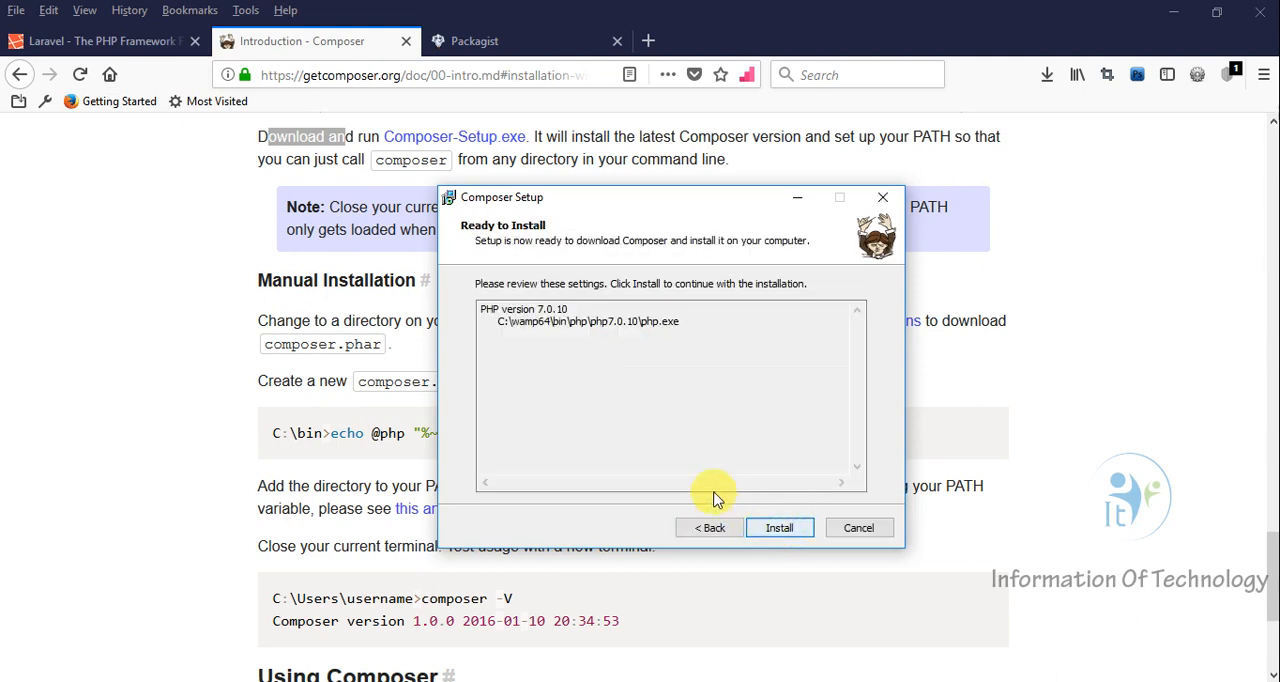
pyautogui.click(780, 528)
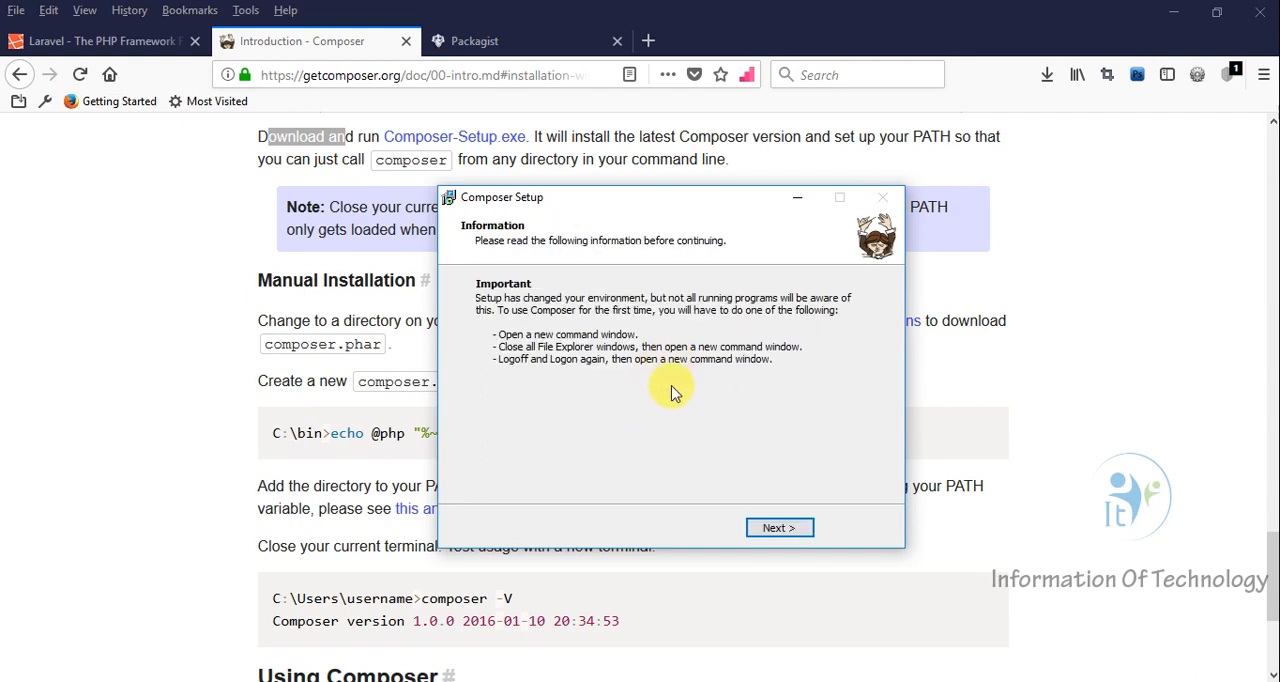
pyautogui.moveTo(496, 220)
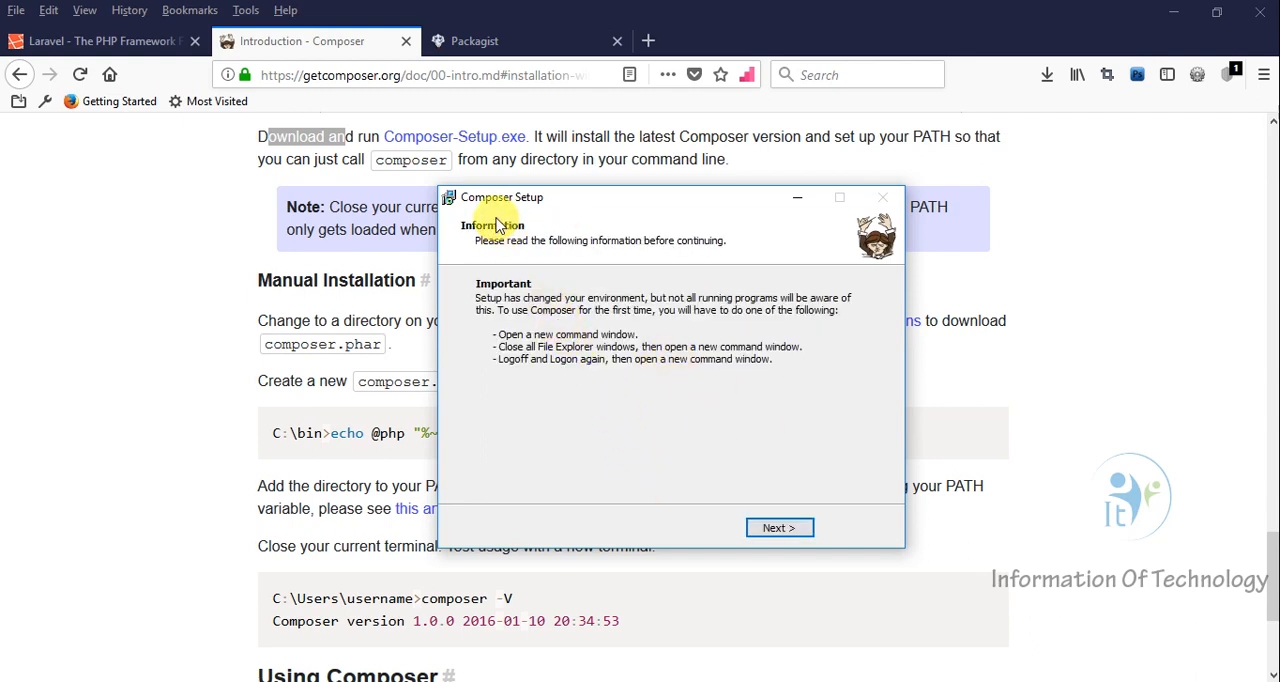
pyautogui.click(780, 528)
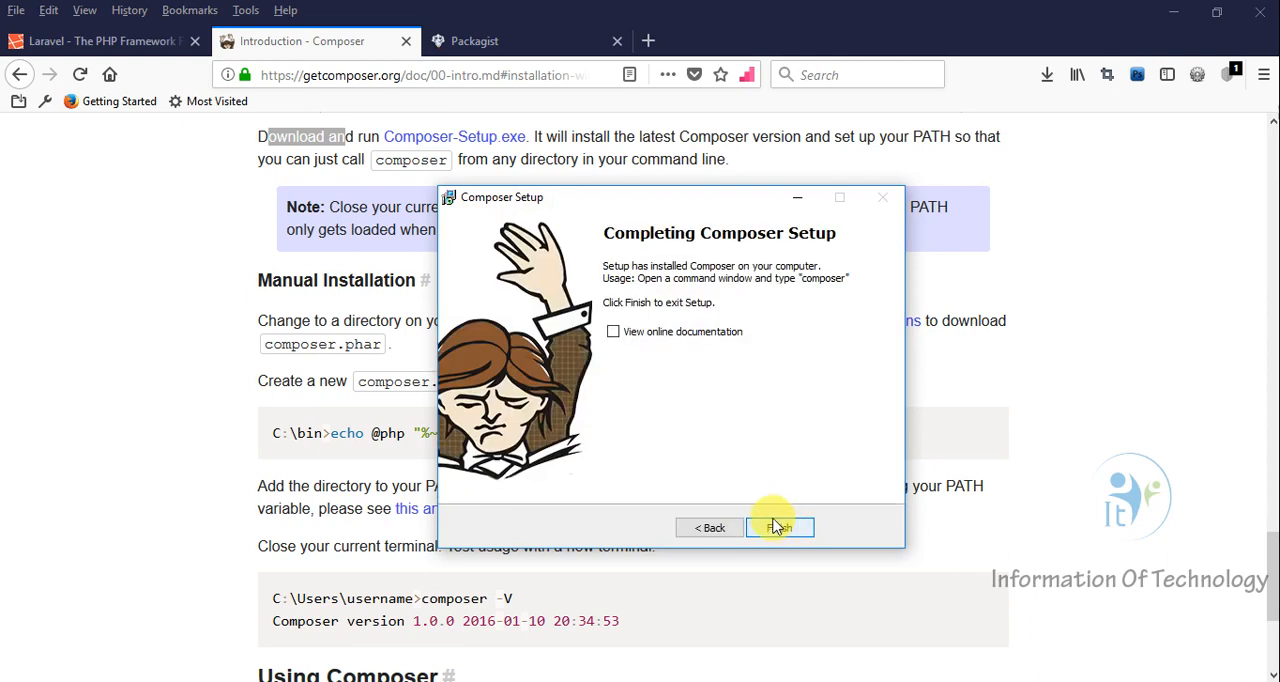
pyautogui.click(780, 528)
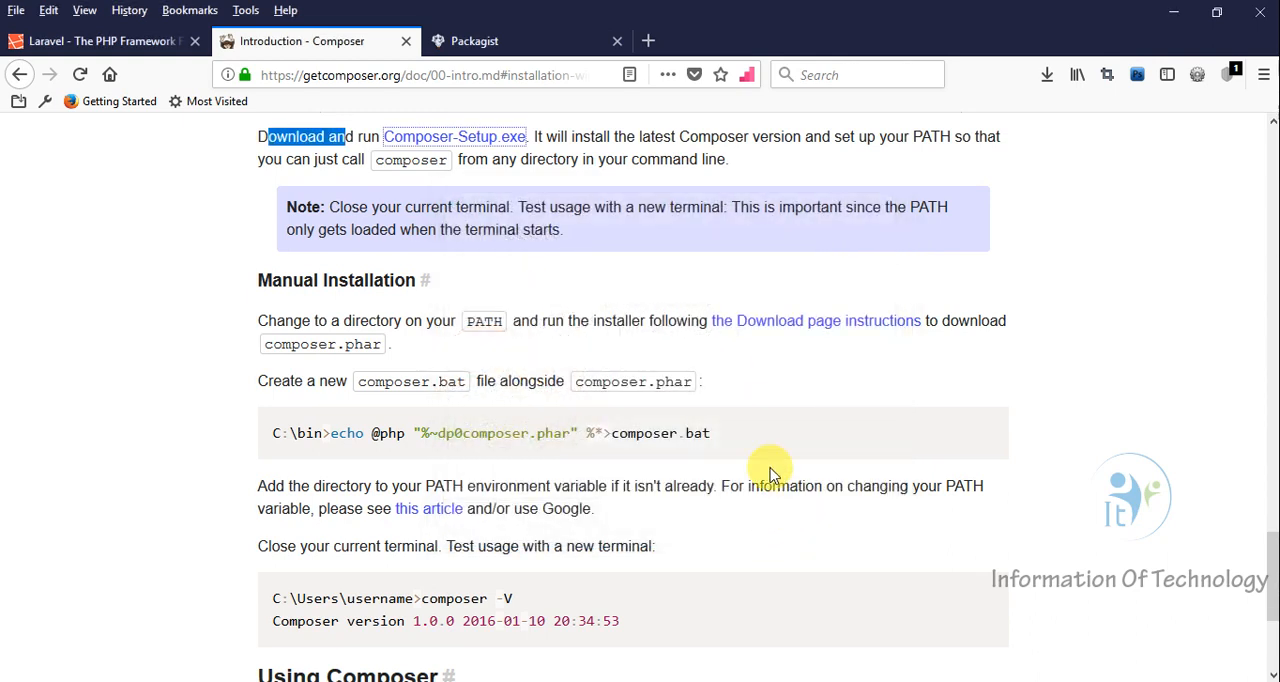
pyautogui.moveTo(1170, 16)
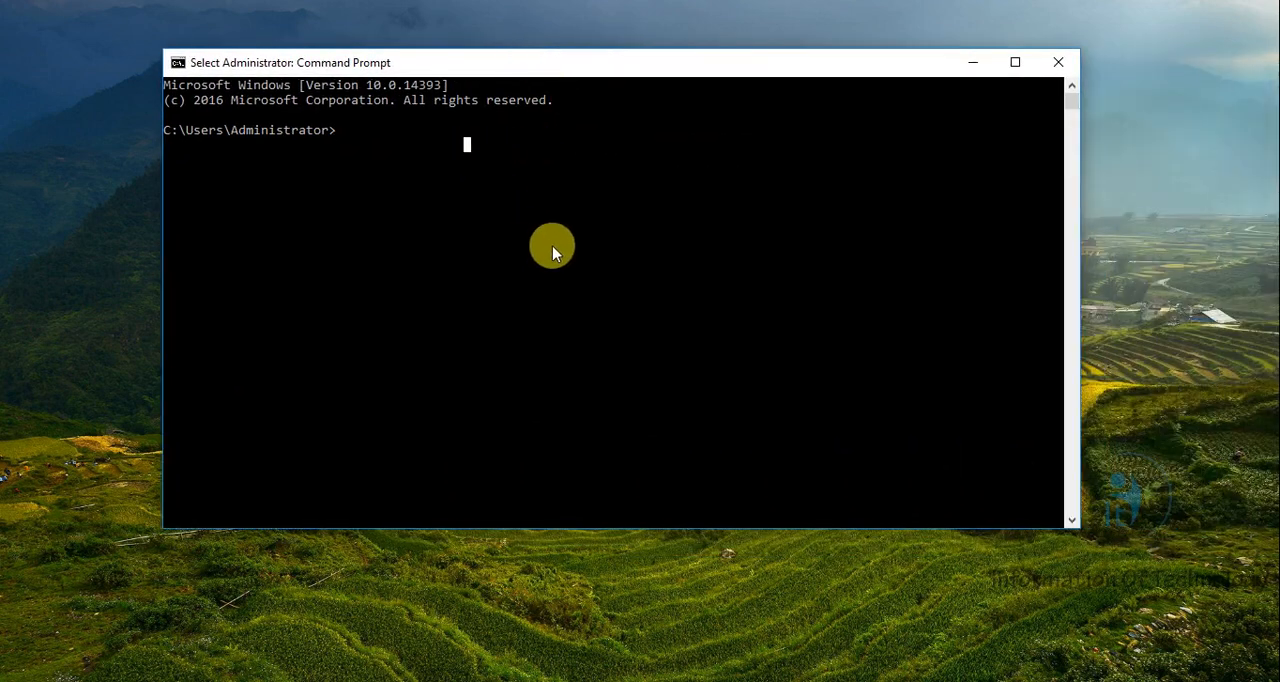
# Step: Run composer to see version 1.5.6 and its command list
pyautogui.write('composer')
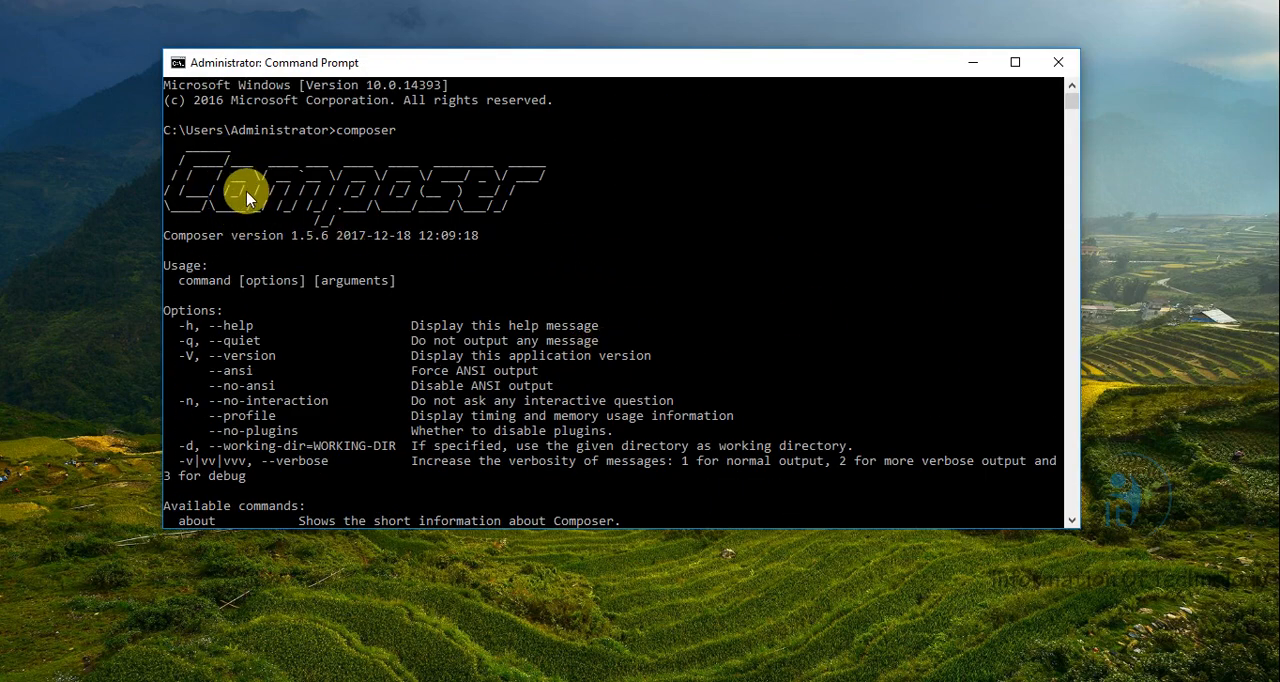
pyautogui.scroll(-3)
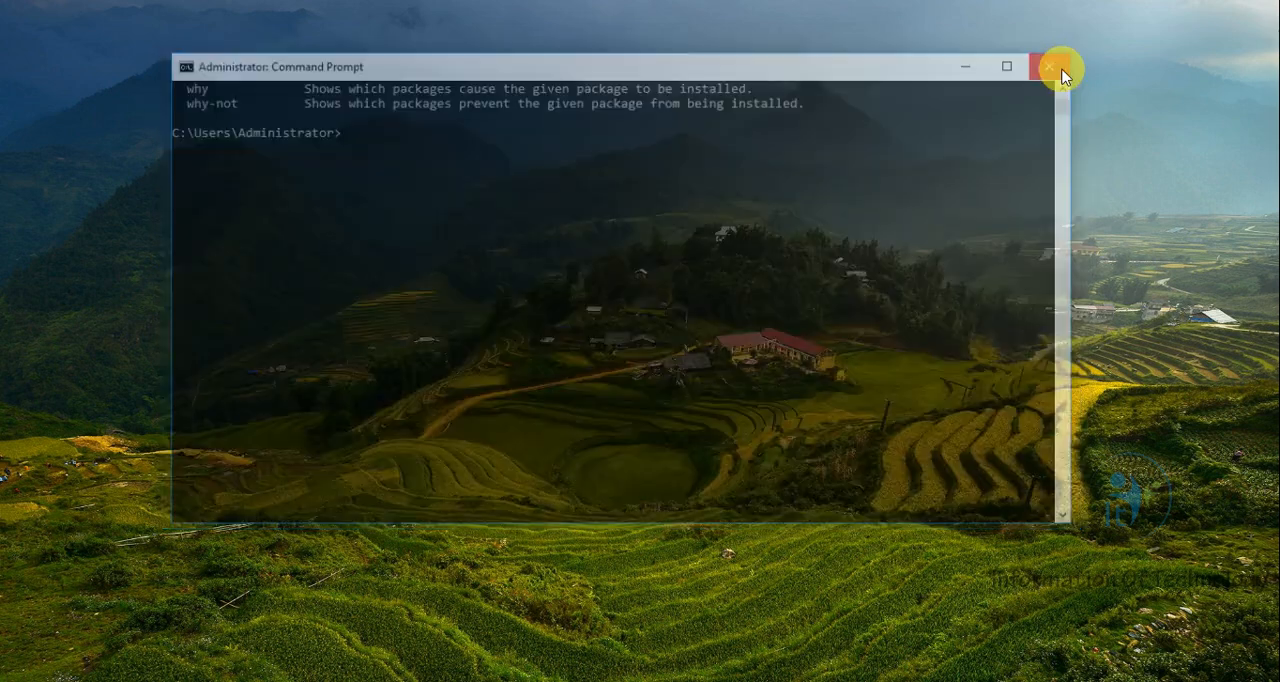
# Step: Close Command Prompt and show the Packagist package repository in Firefox
pyautogui.click(1048, 66)
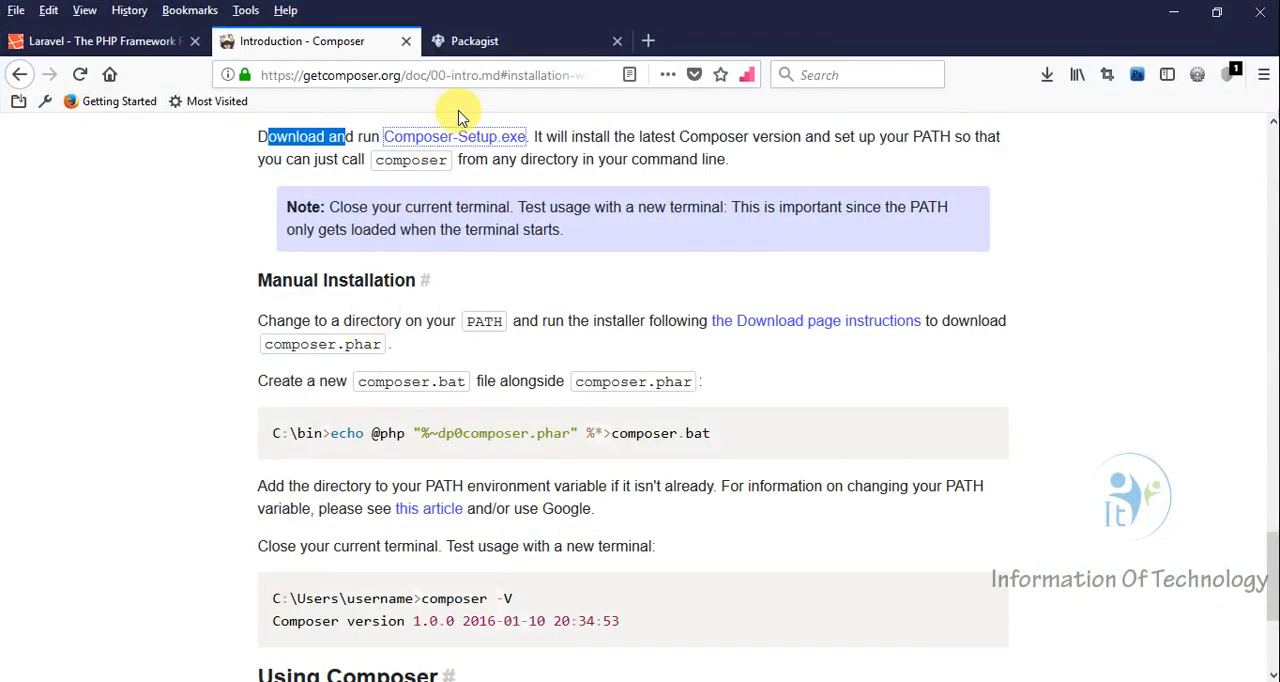
pyautogui.click(474, 40)
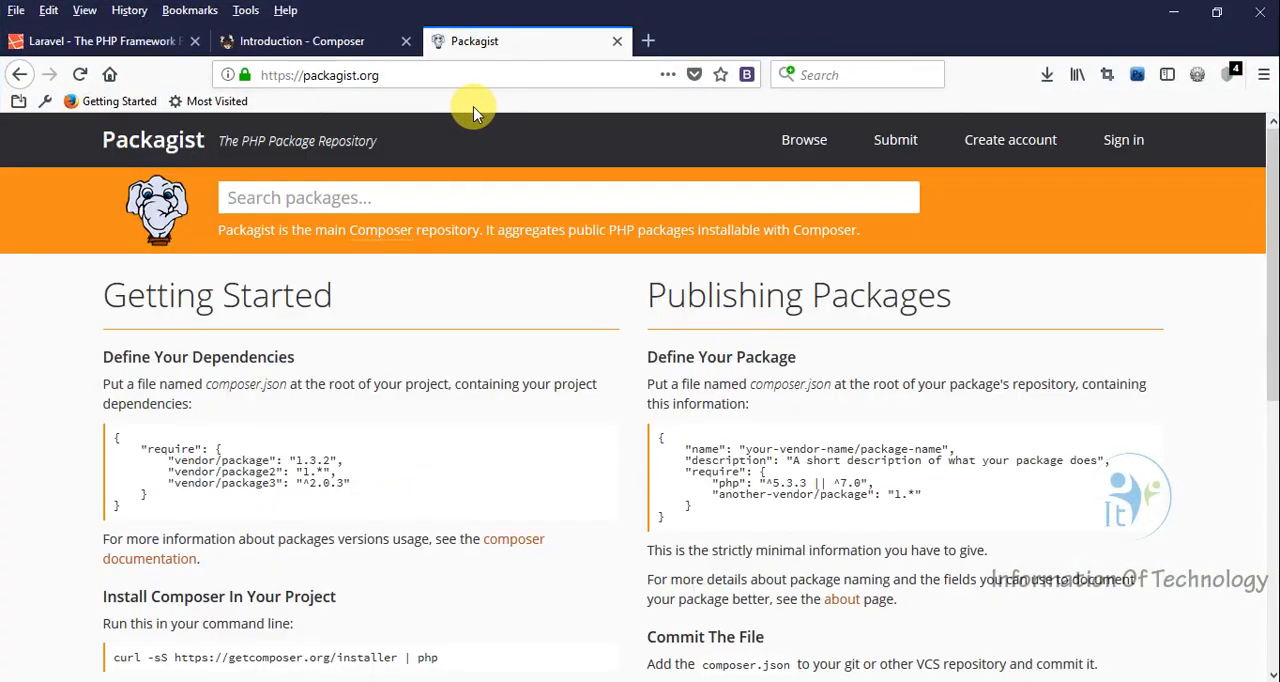
pyautogui.moveTo(464, 118)
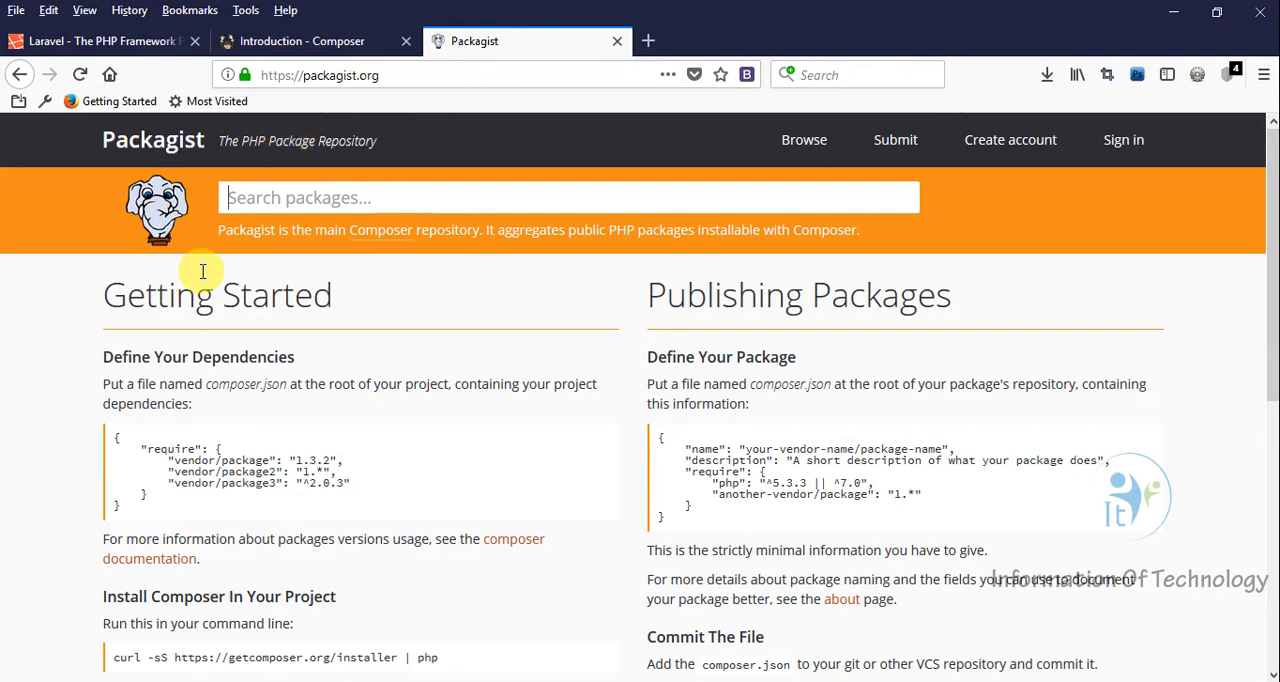
pyautogui.moveTo(380, 240)
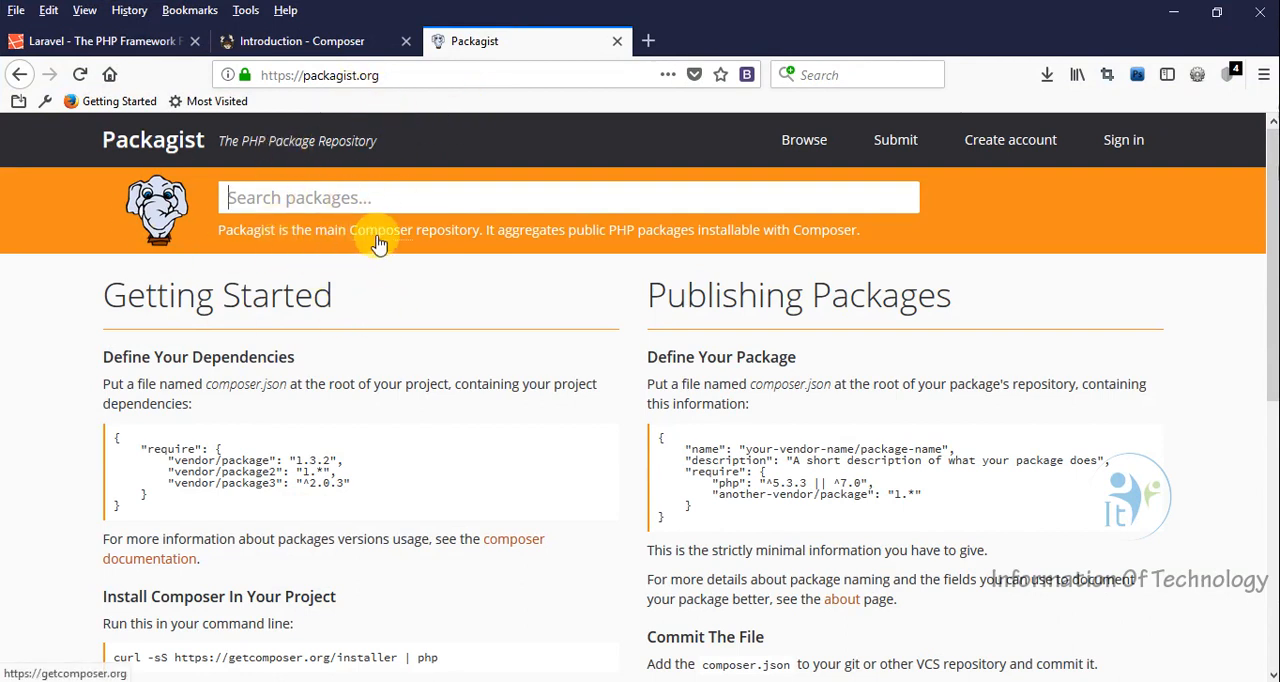
pyautogui.moveTo(362, 358)
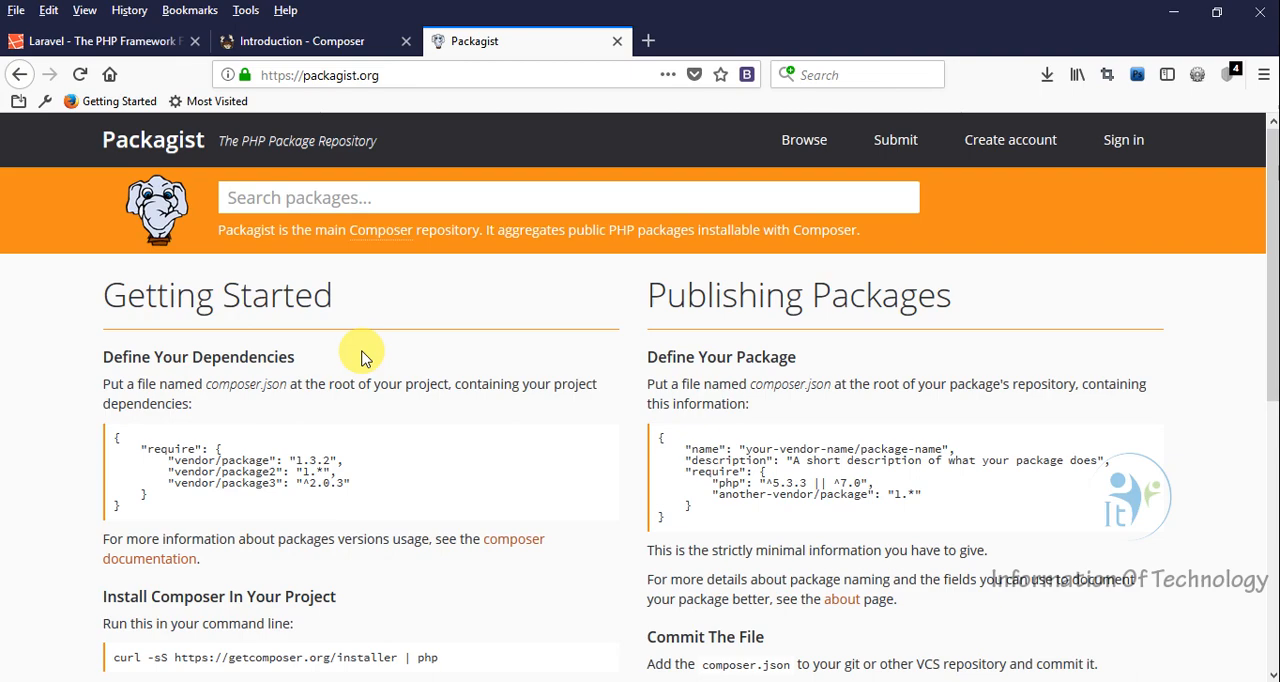
pyautogui.moveTo(352, 412)
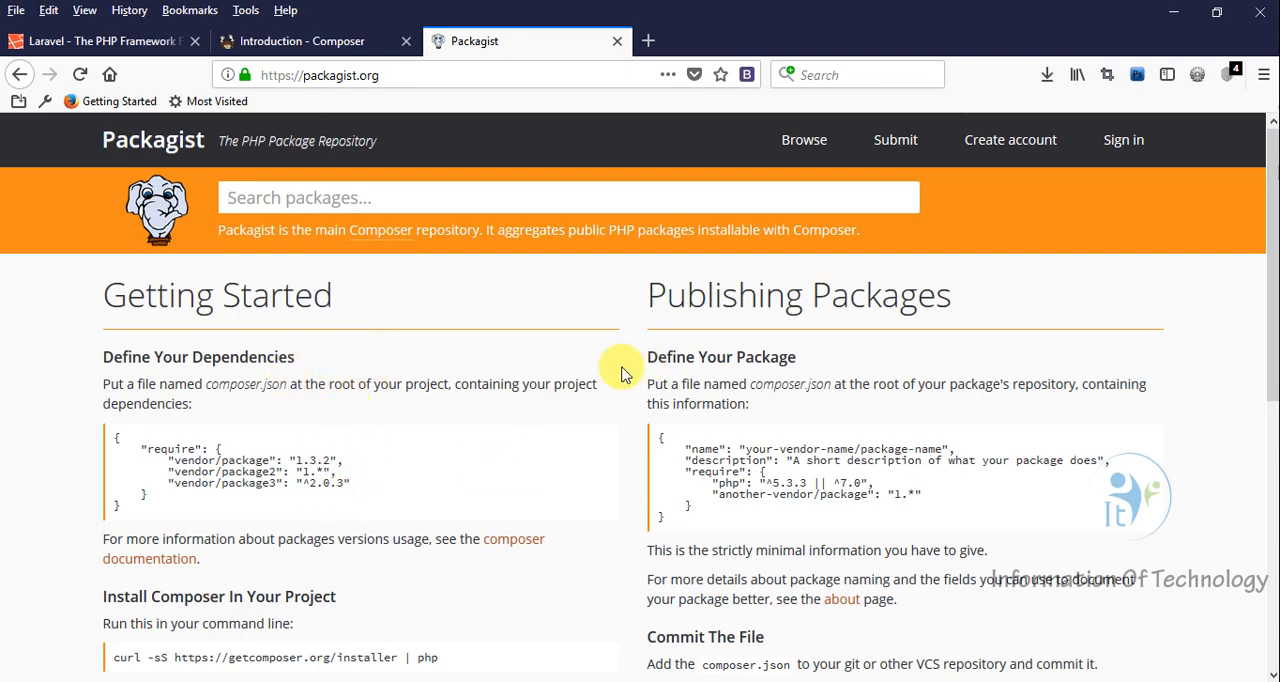
pyautogui.moveTo(430, 470)
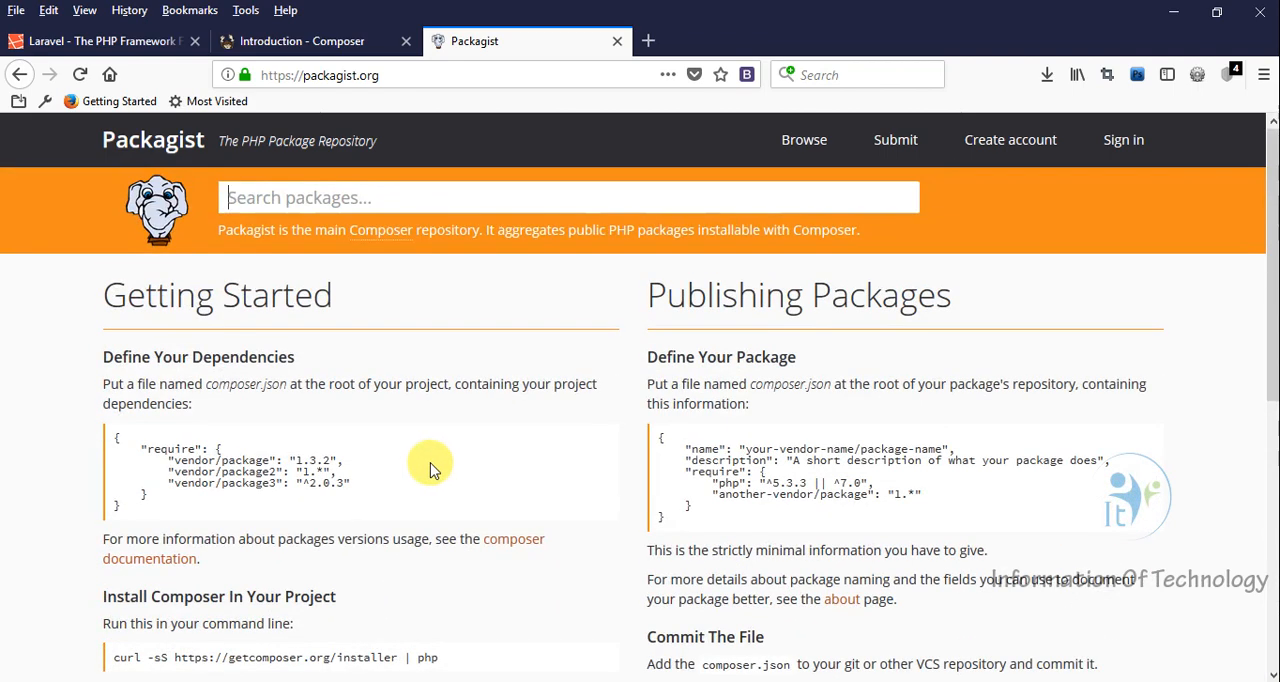
pyautogui.moveTo(352, 298)
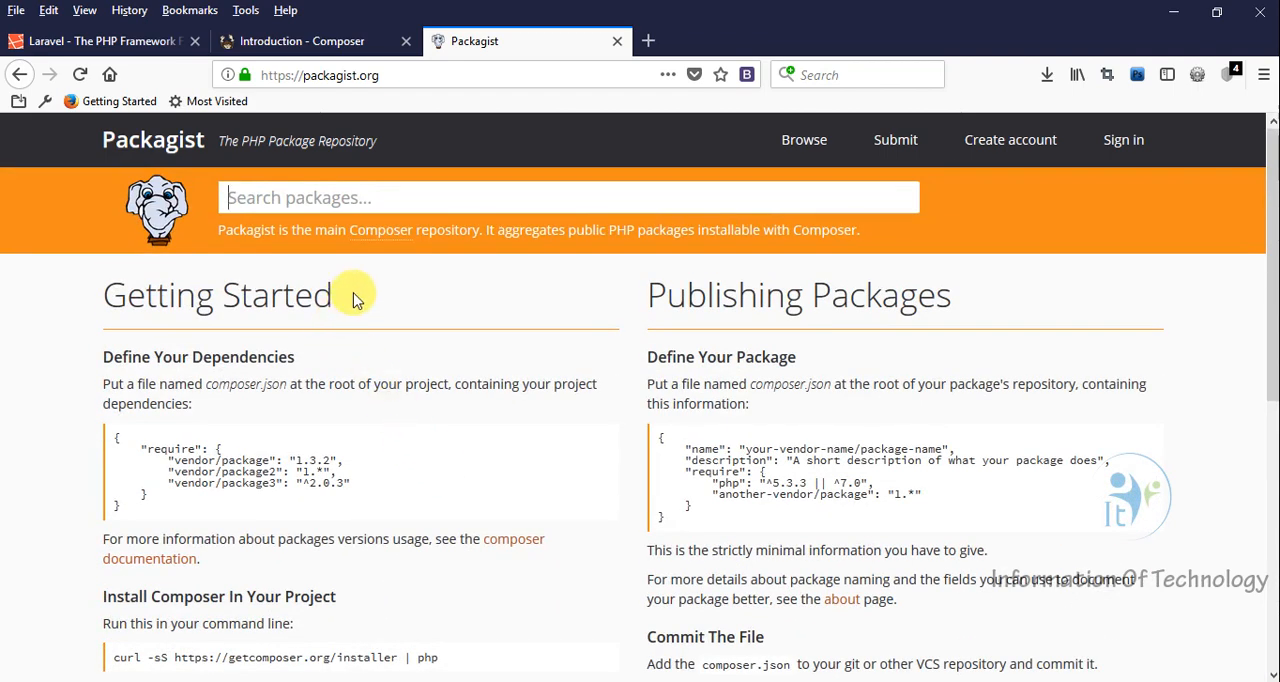
pyautogui.moveTo(544, 278)
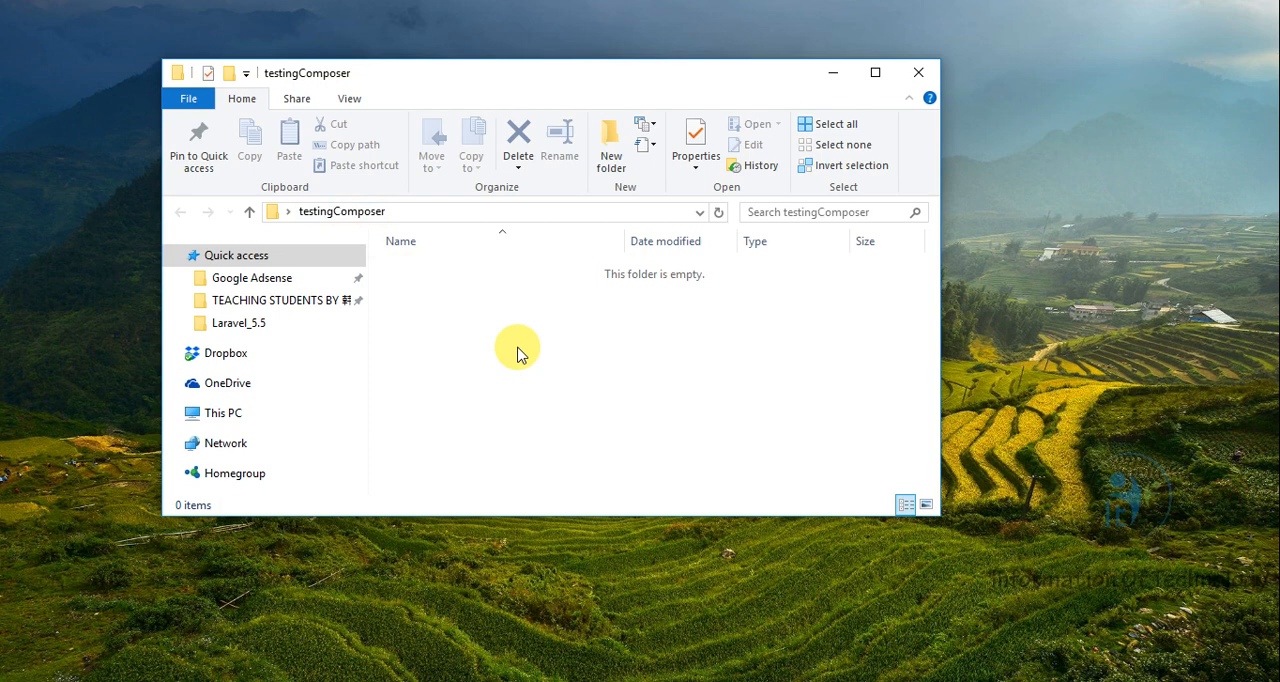
pyautogui.moveTo(528, 362)
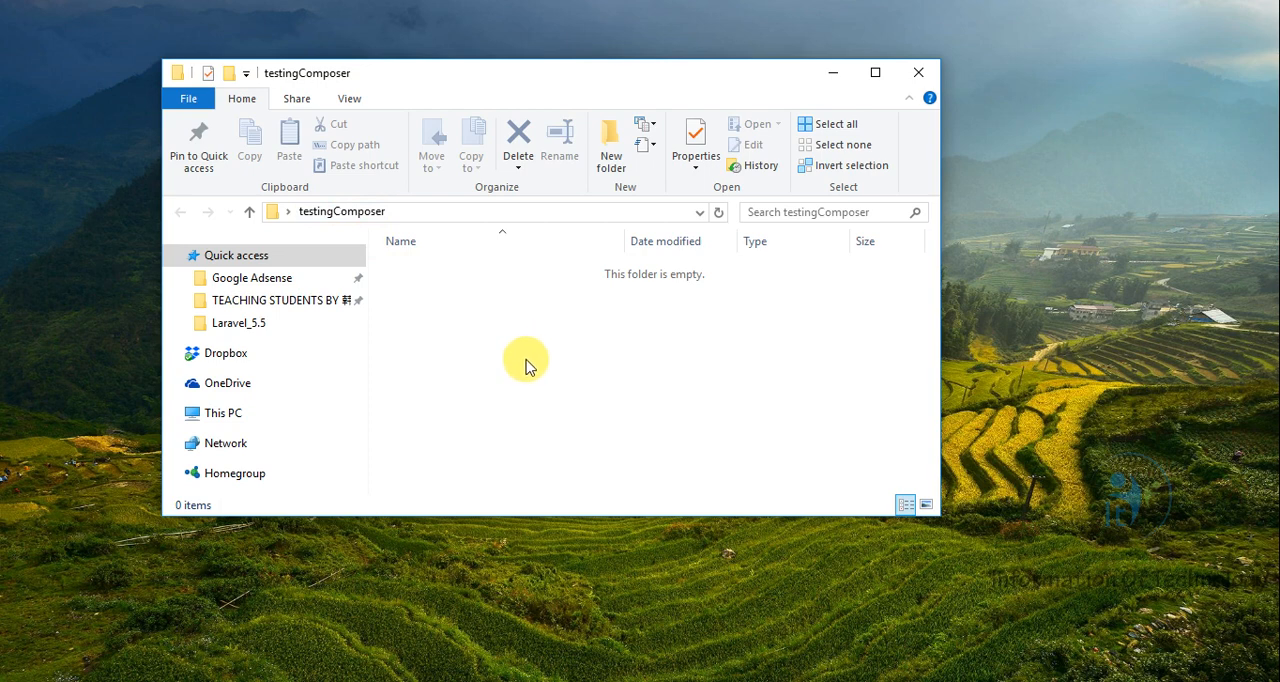
# Step: Launch a command window inside the empty testingComposer folder via its context menu
pyautogui.rightClick(528, 364)
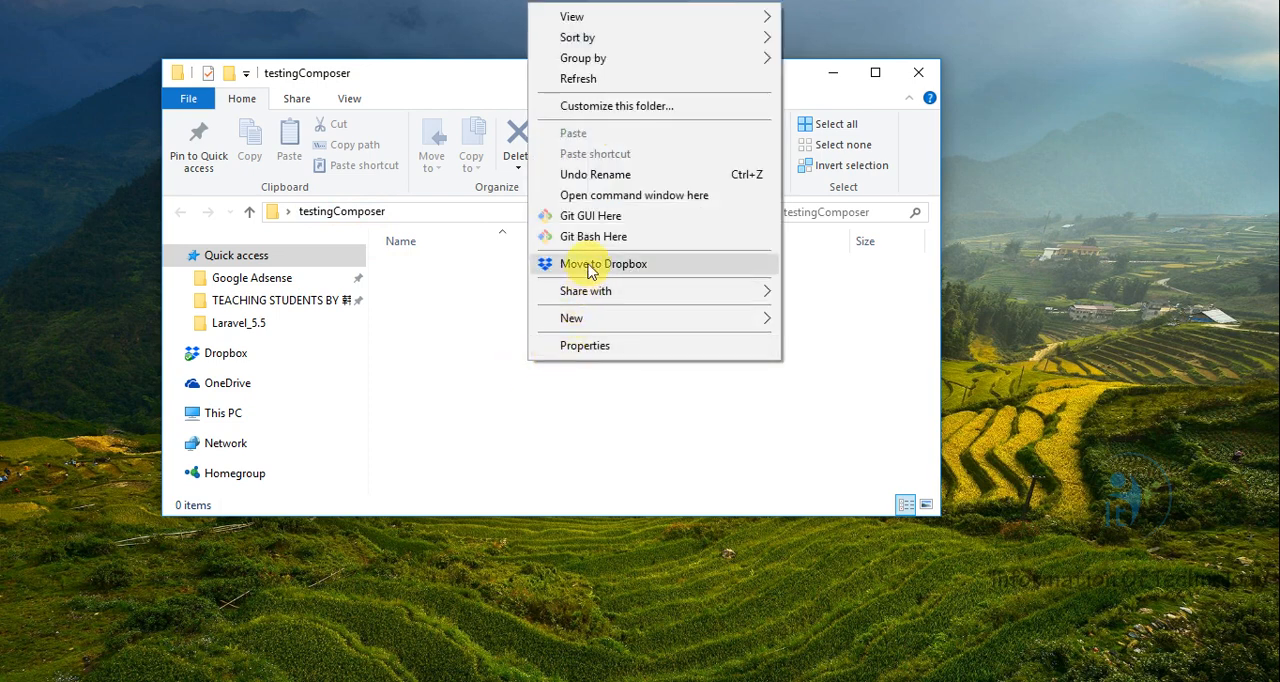
pyautogui.moveTo(680, 196)
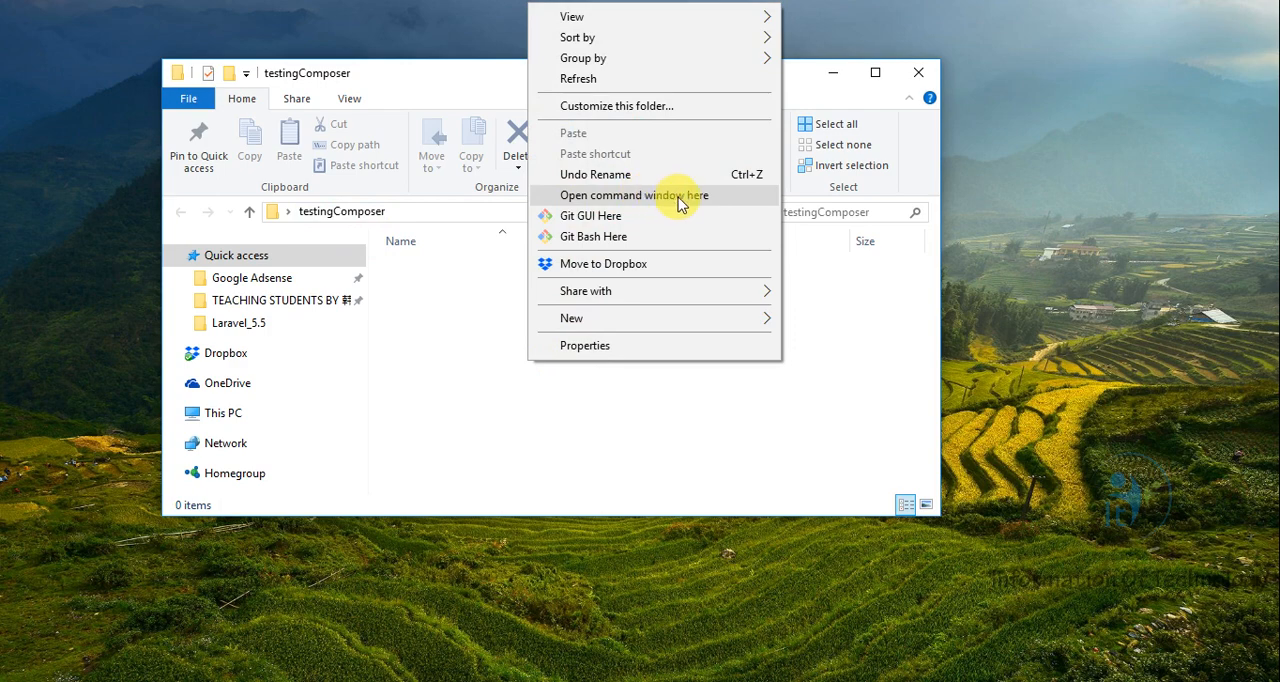
pyautogui.click(632, 196)
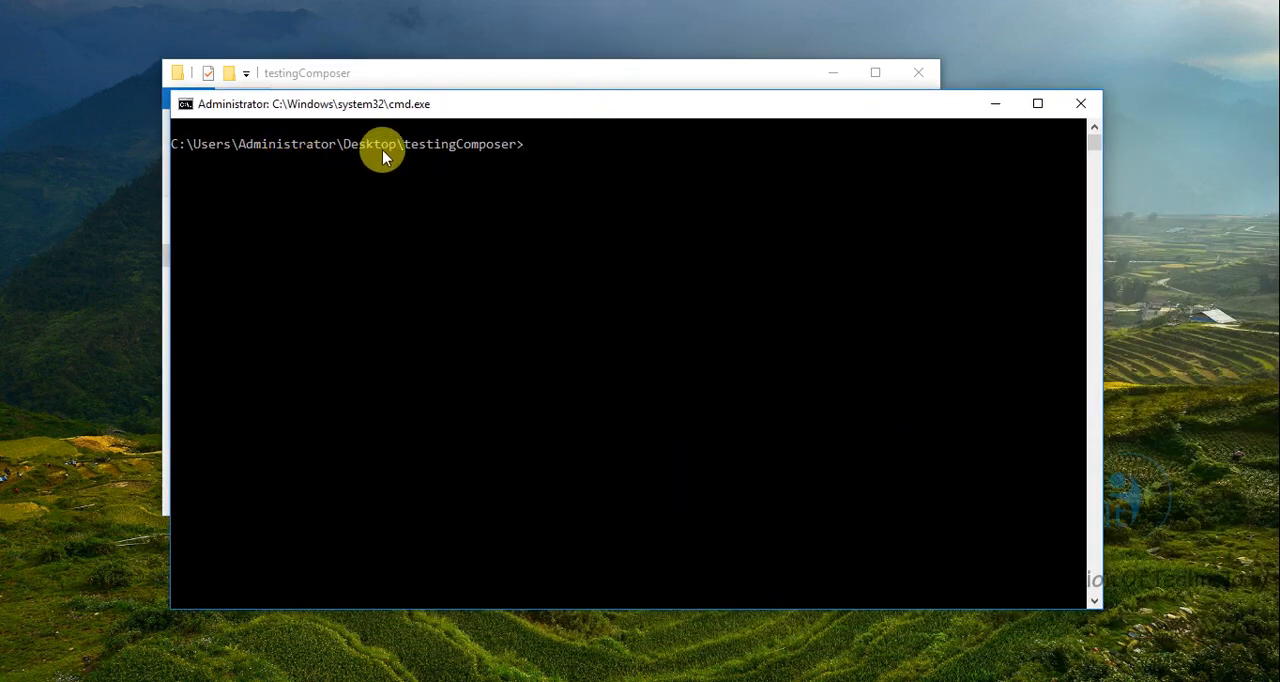
pyautogui.moveTo(444, 156)
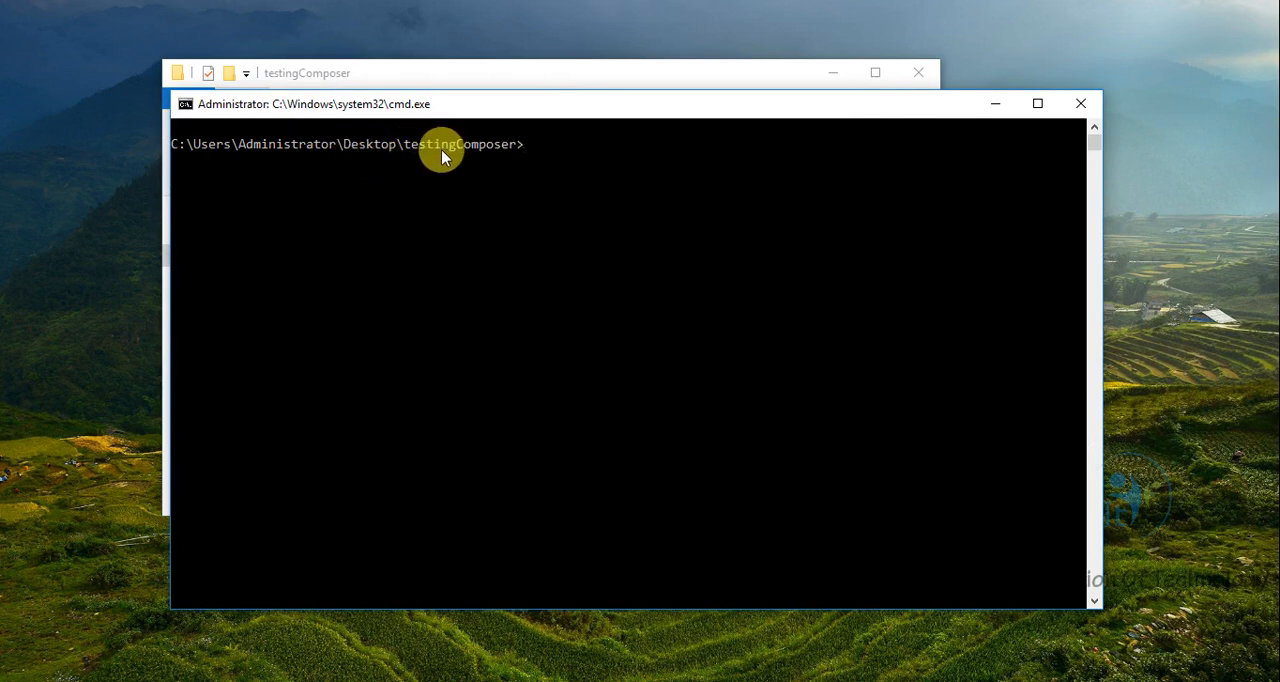
pyautogui.moveTo(636, 118)
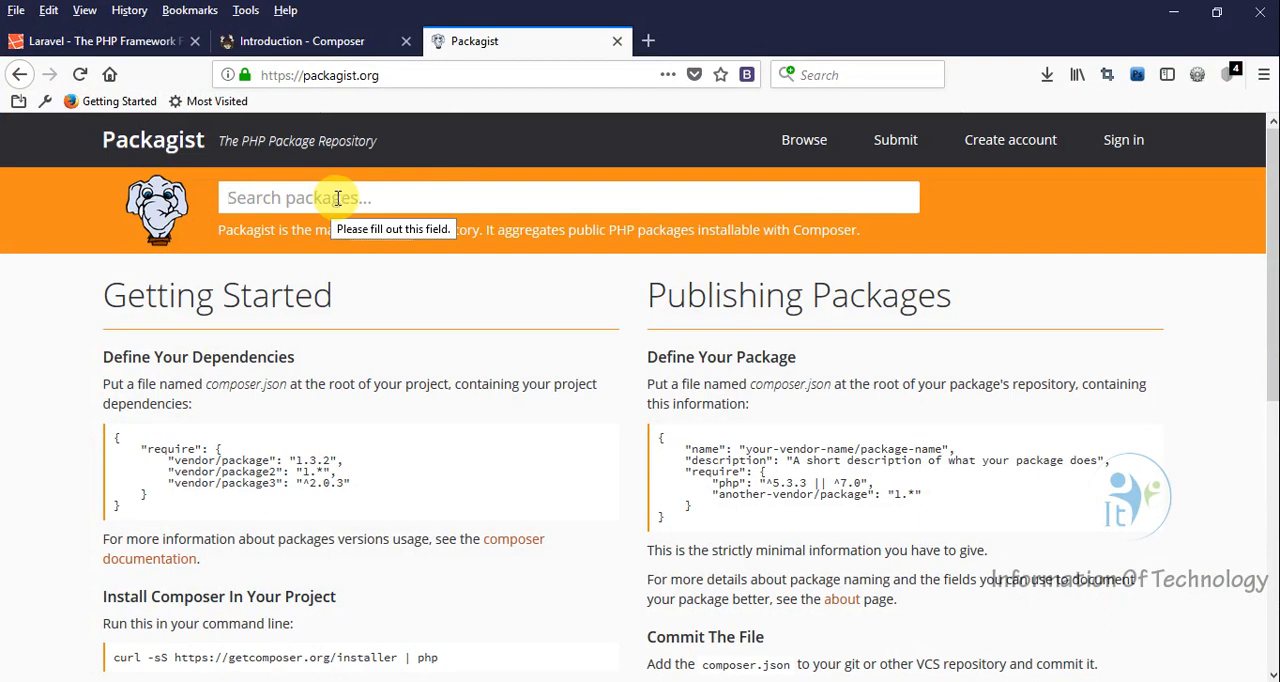
# Step: Search Packagist for image and copy intervention/image's composer require command
pyautogui.write('image')
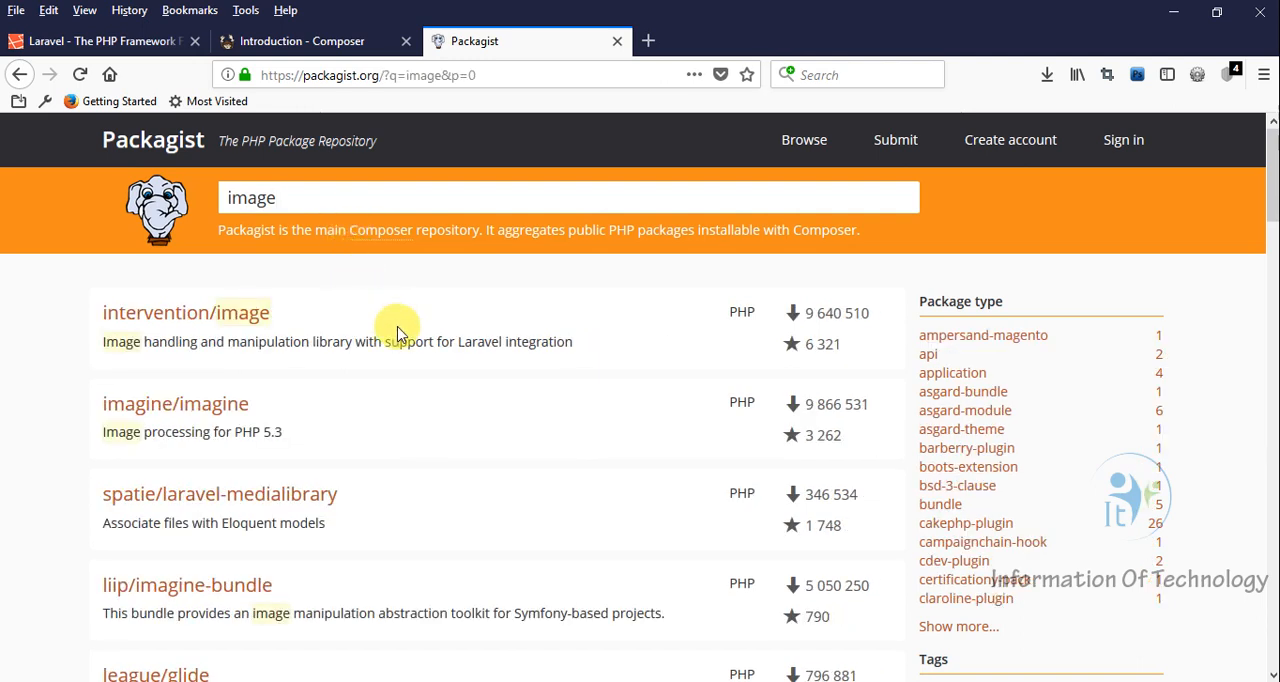
pyautogui.moveTo(186, 312)
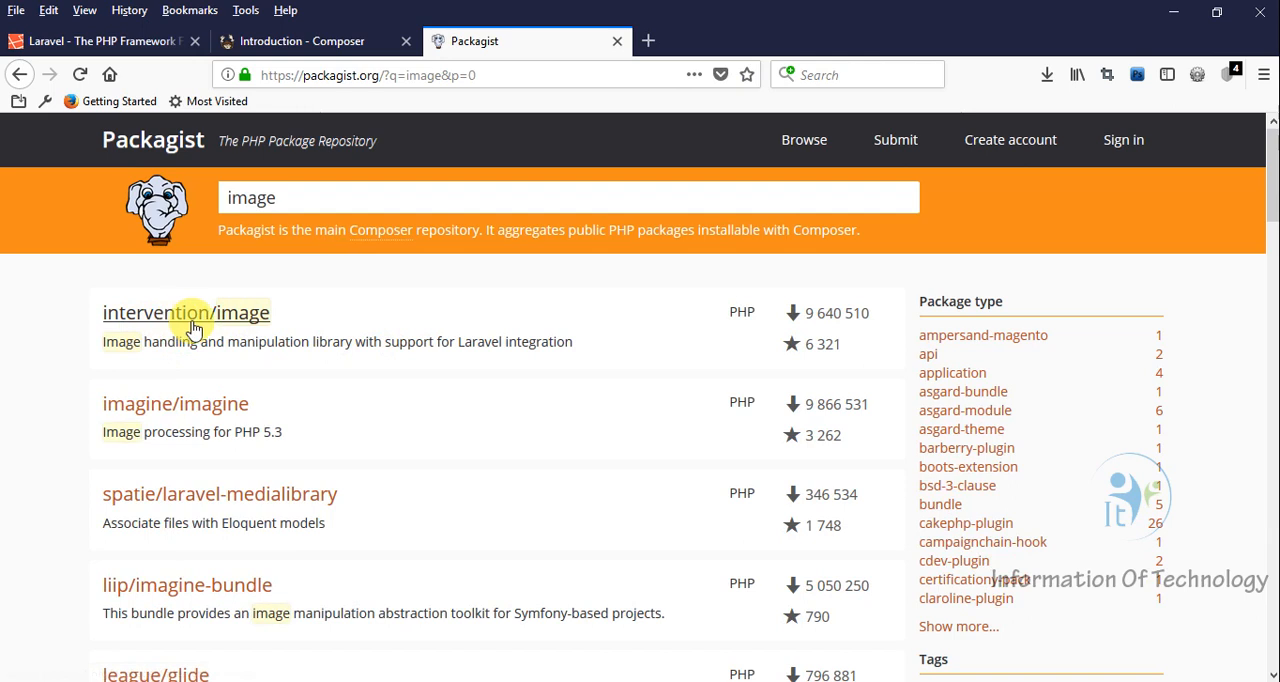
pyautogui.click(186, 312)
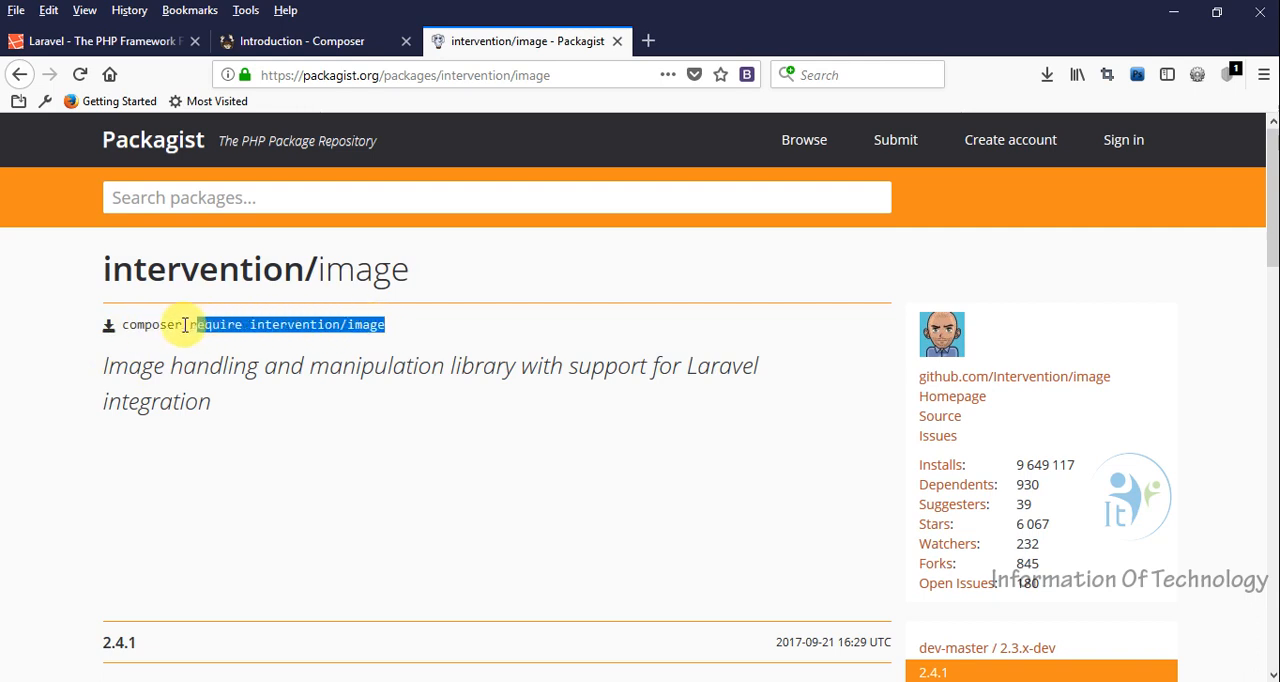
pyautogui.rightClick(184, 324)
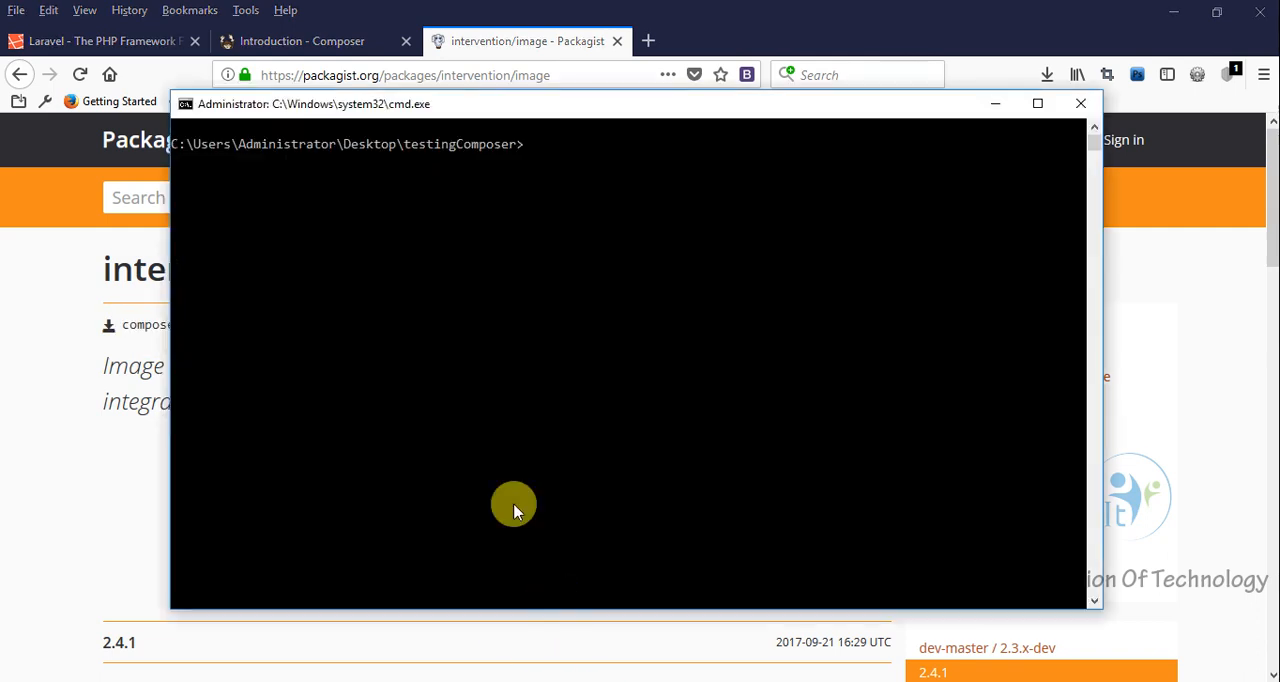
# Step: Run 'composer require intervention/image' in testingComposer, then minimize Firefox
pyautogui.write('composer require intervention/image')
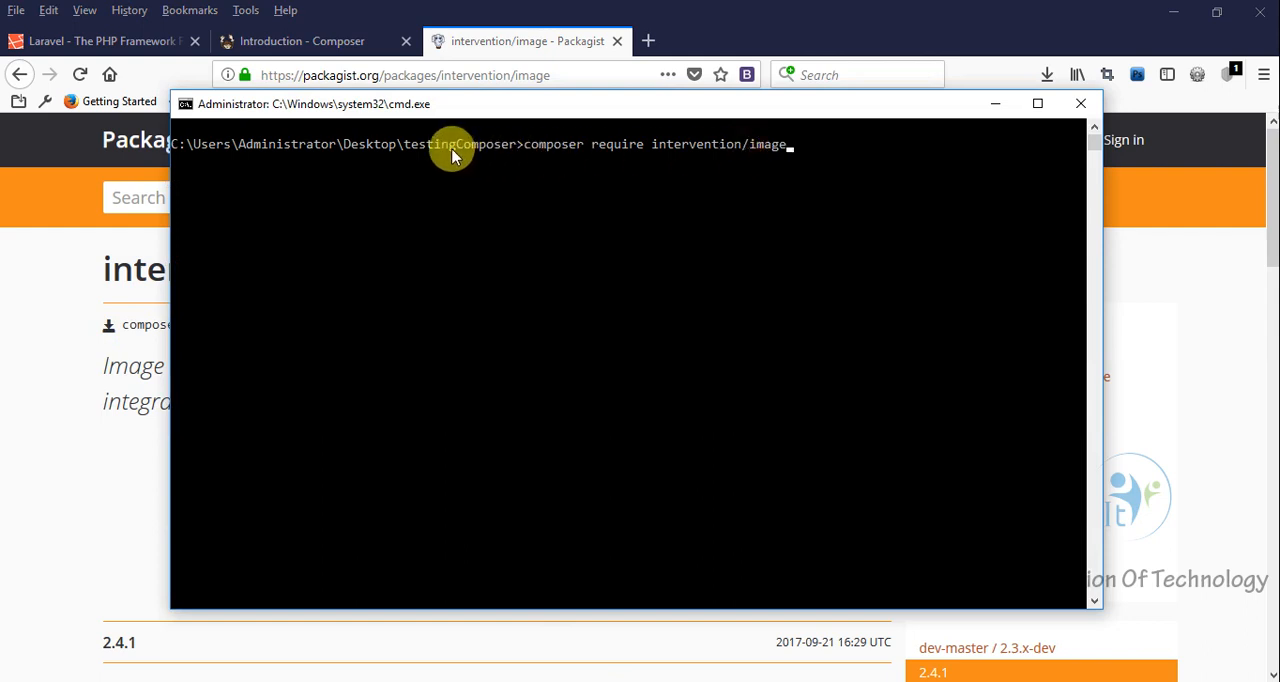
pyautogui.moveTo(364, 156)
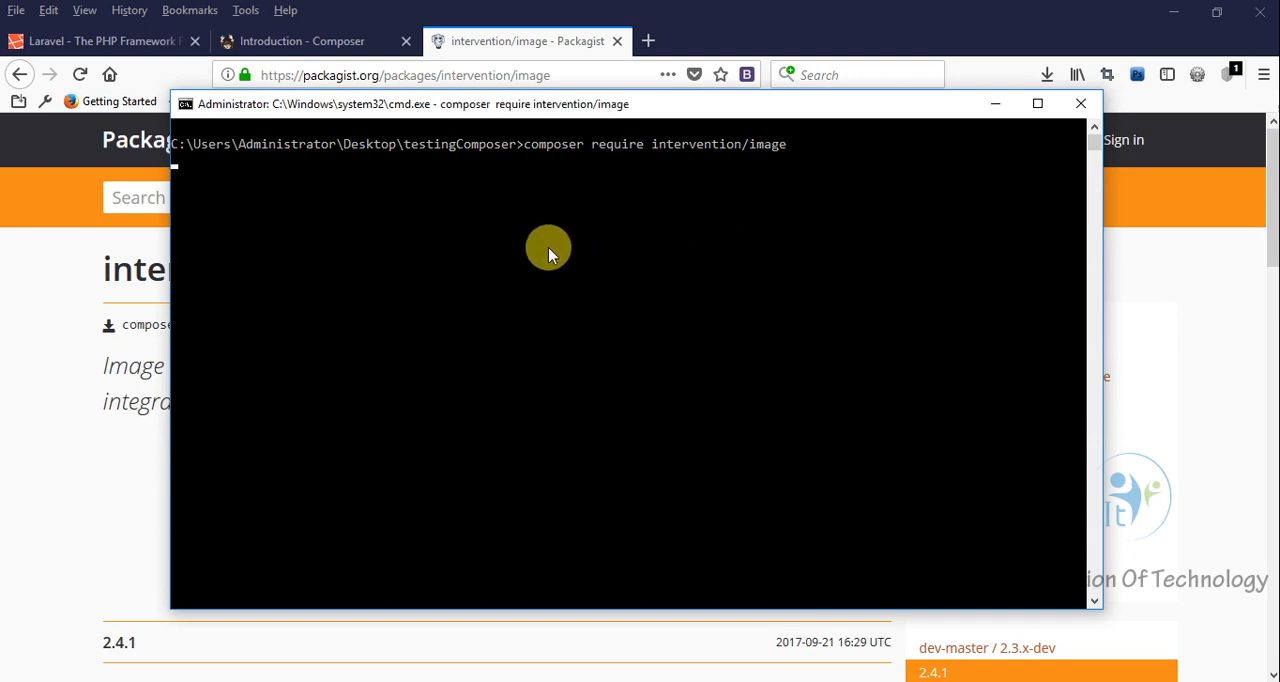
pyautogui.moveTo(1056, 220)
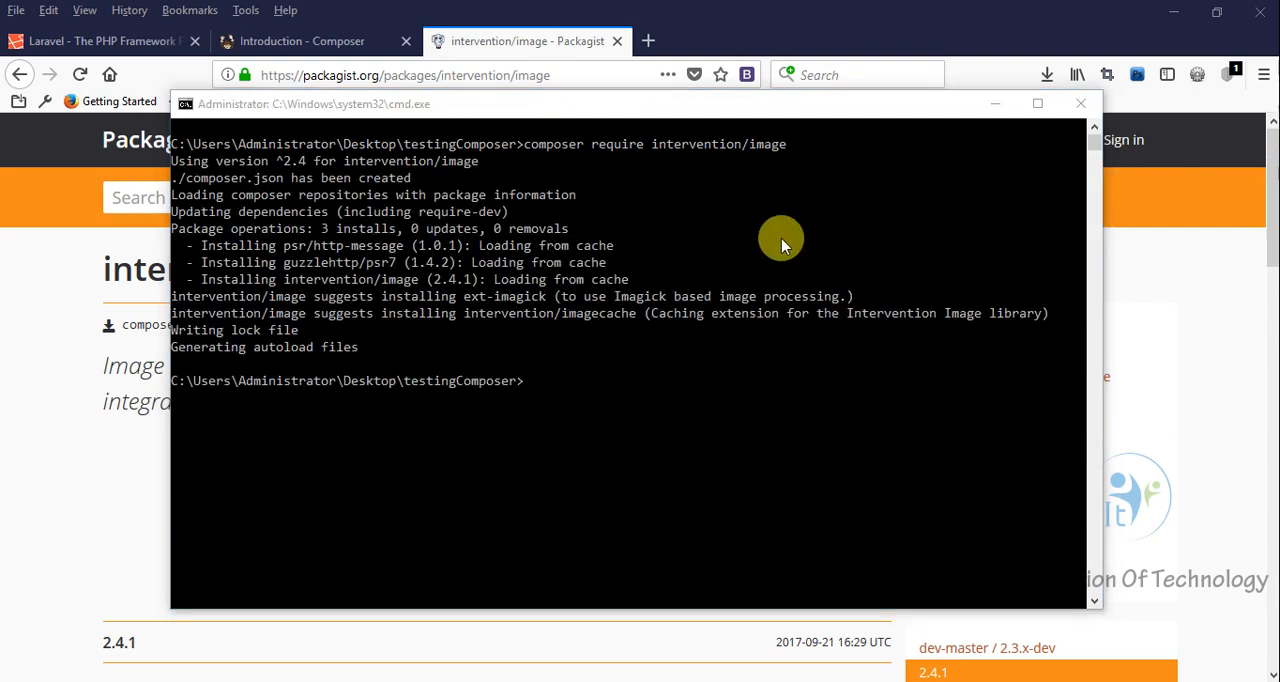
pyautogui.moveTo(312, 222)
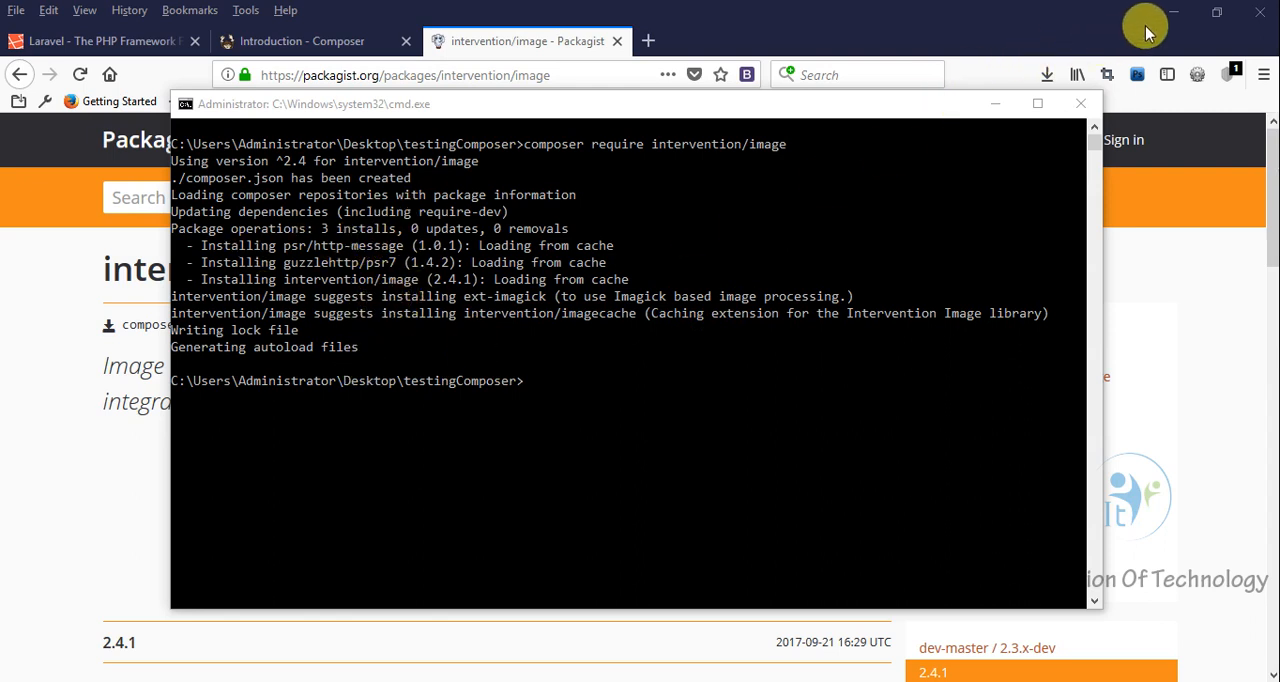
pyautogui.click(1174, 12)
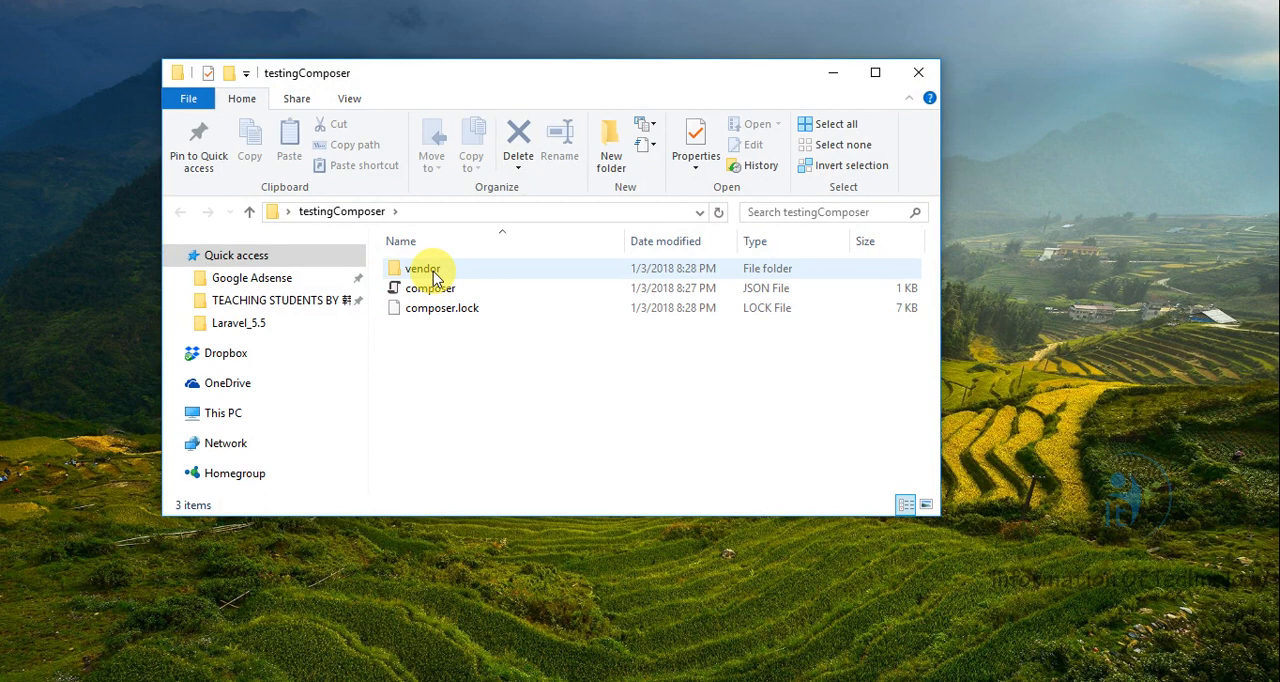
# Step: Browse into vendor to see the intervention image files, then go back up
pyautogui.doubleClick(422, 268)
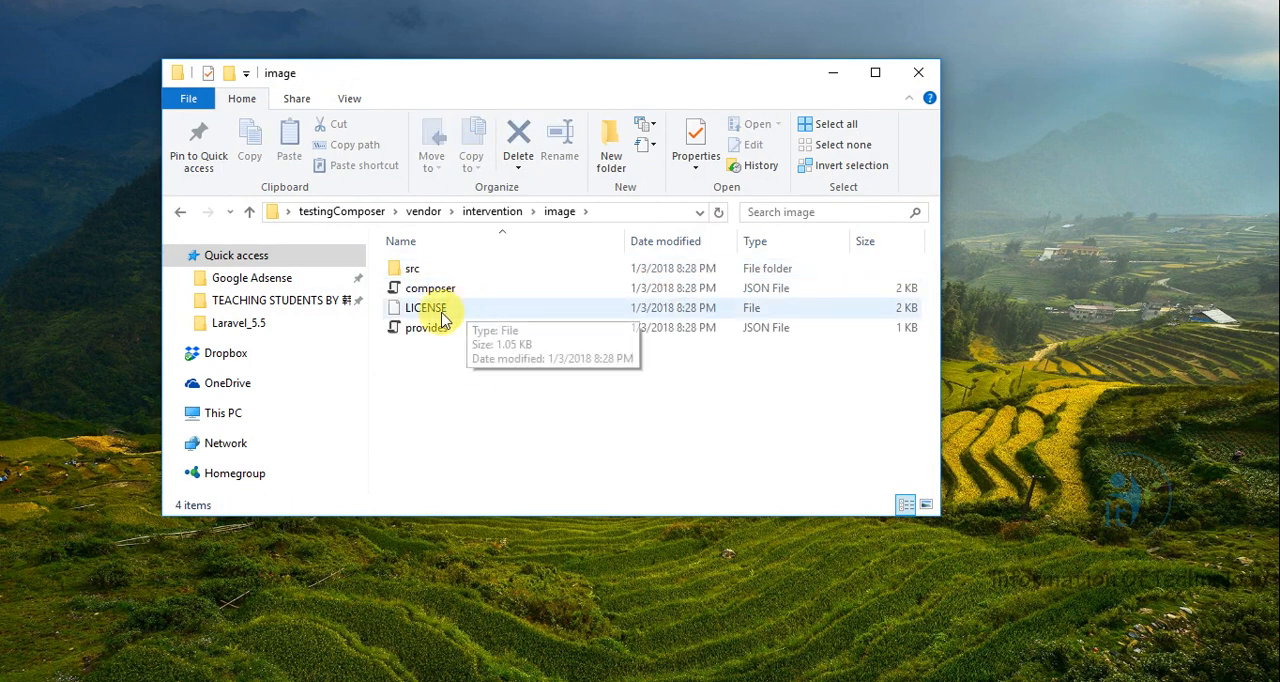
pyautogui.click(180, 212)
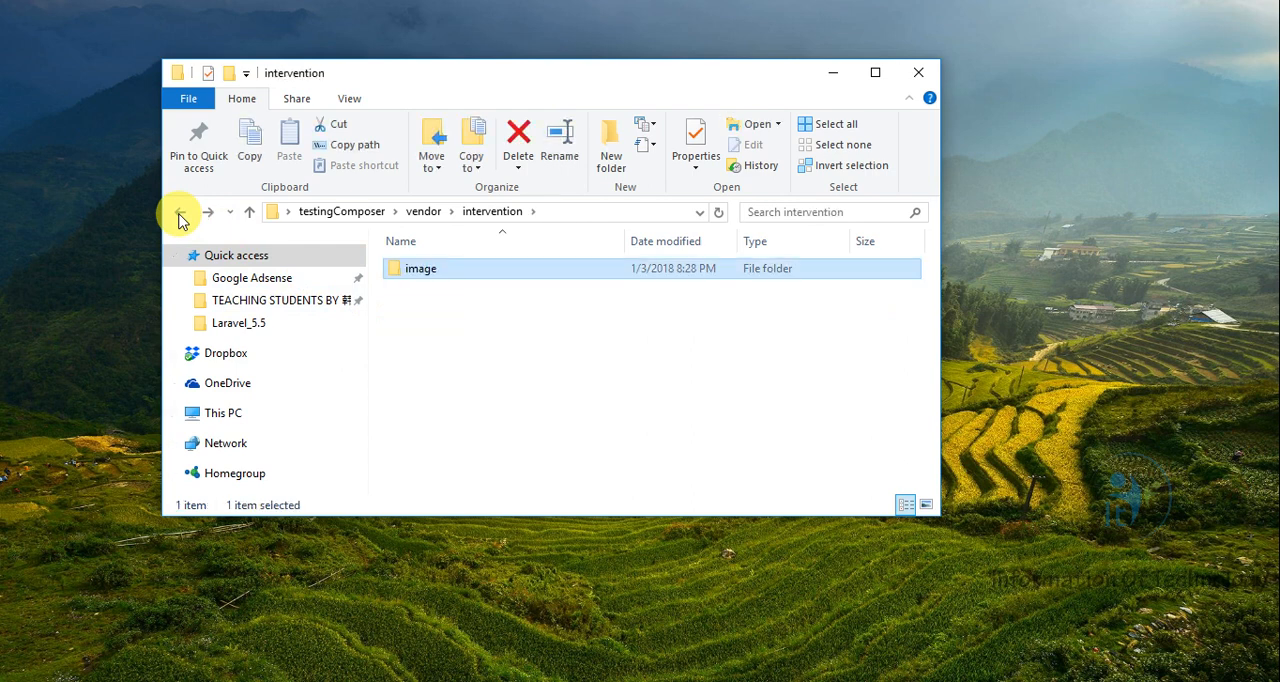
pyautogui.click(180, 212)
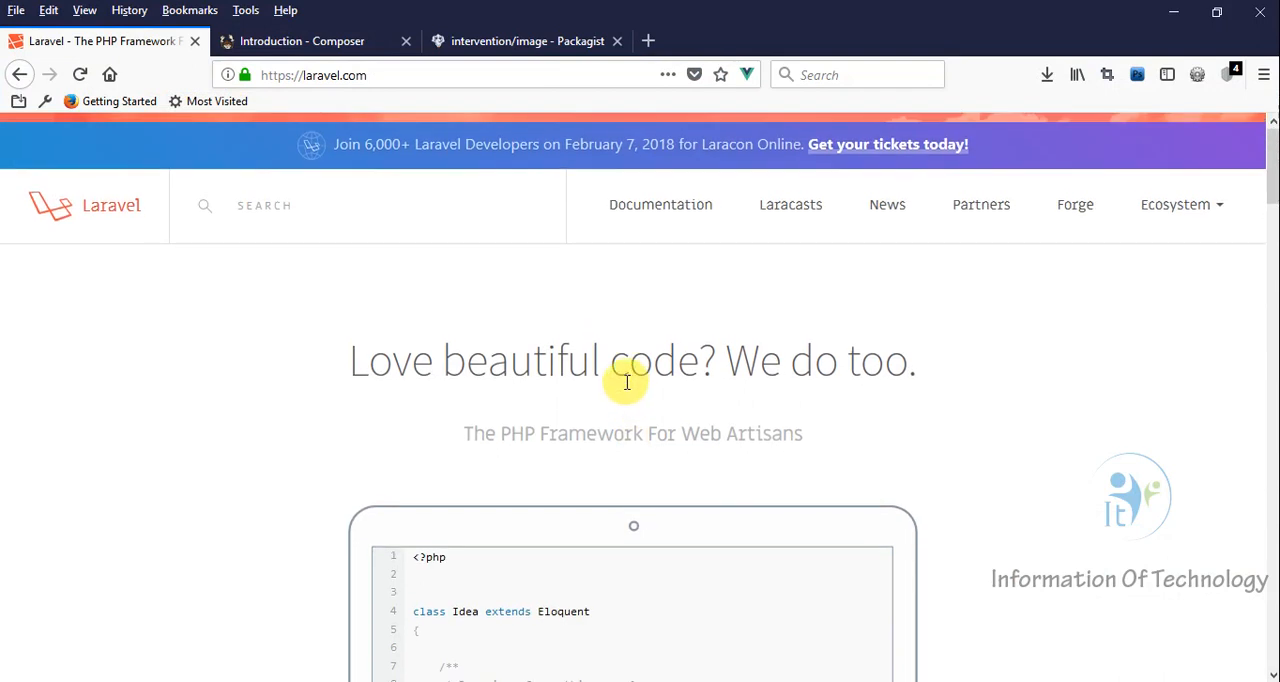
pyautogui.moveTo(624, 382)
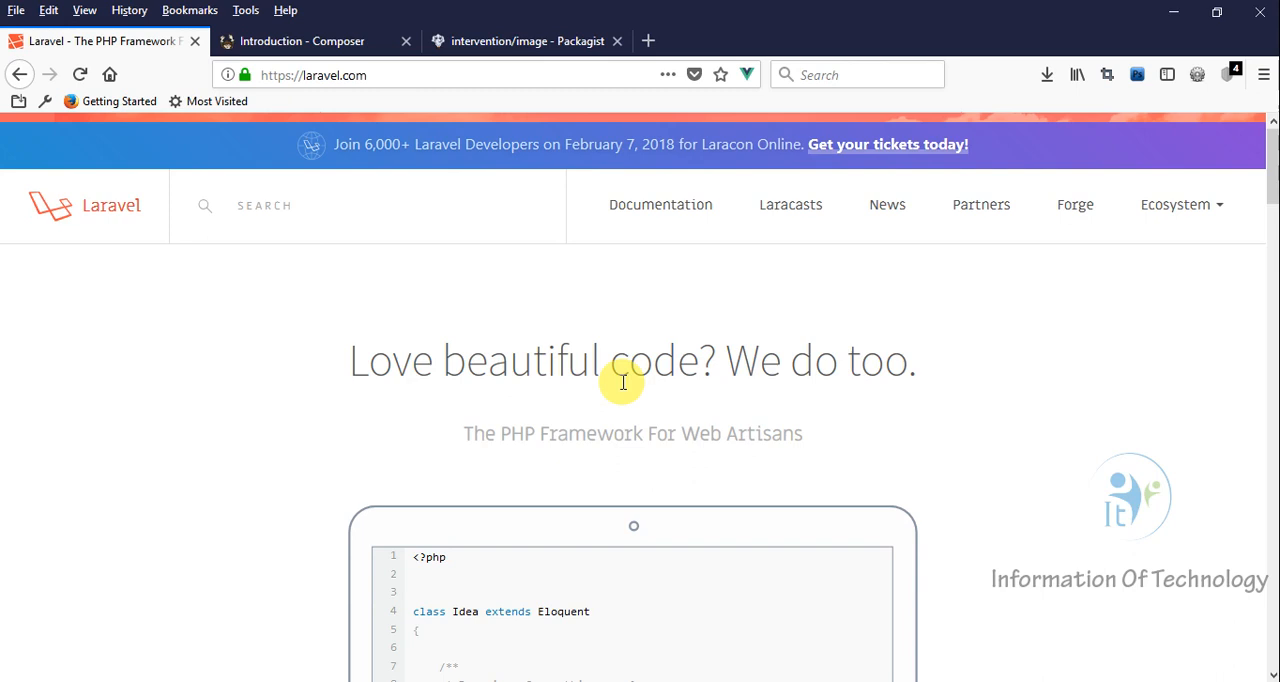
pyautogui.moveTo(812, 432)
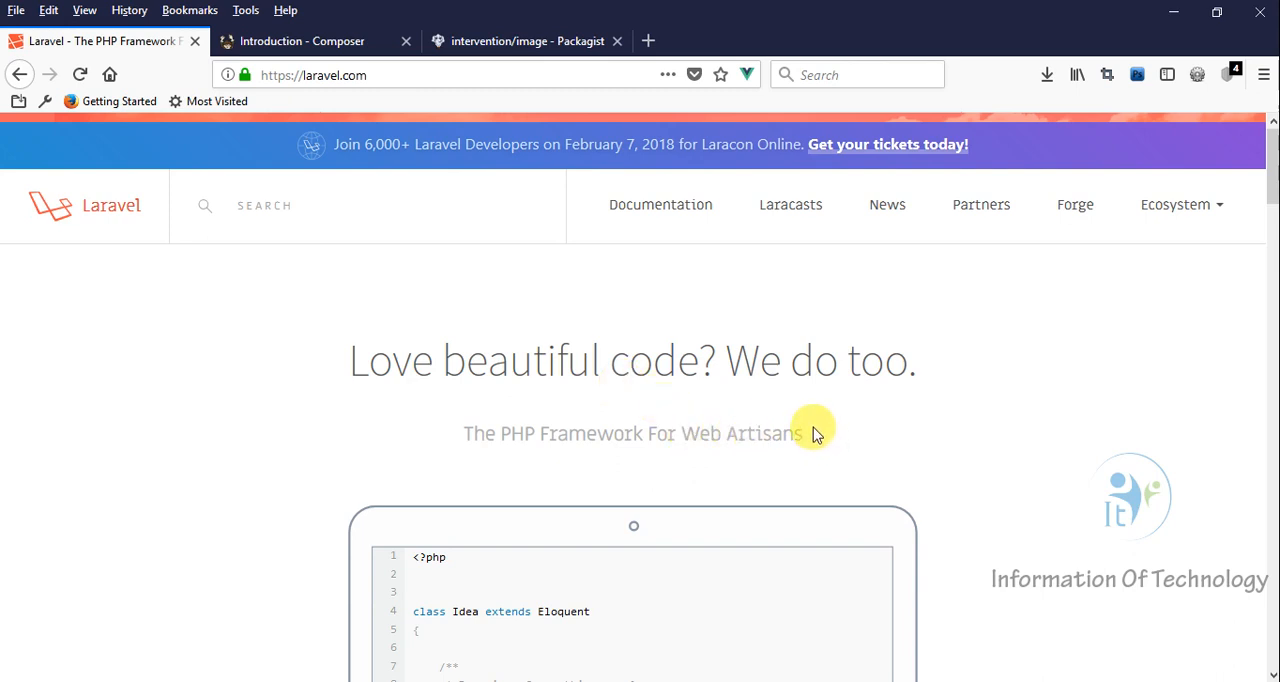